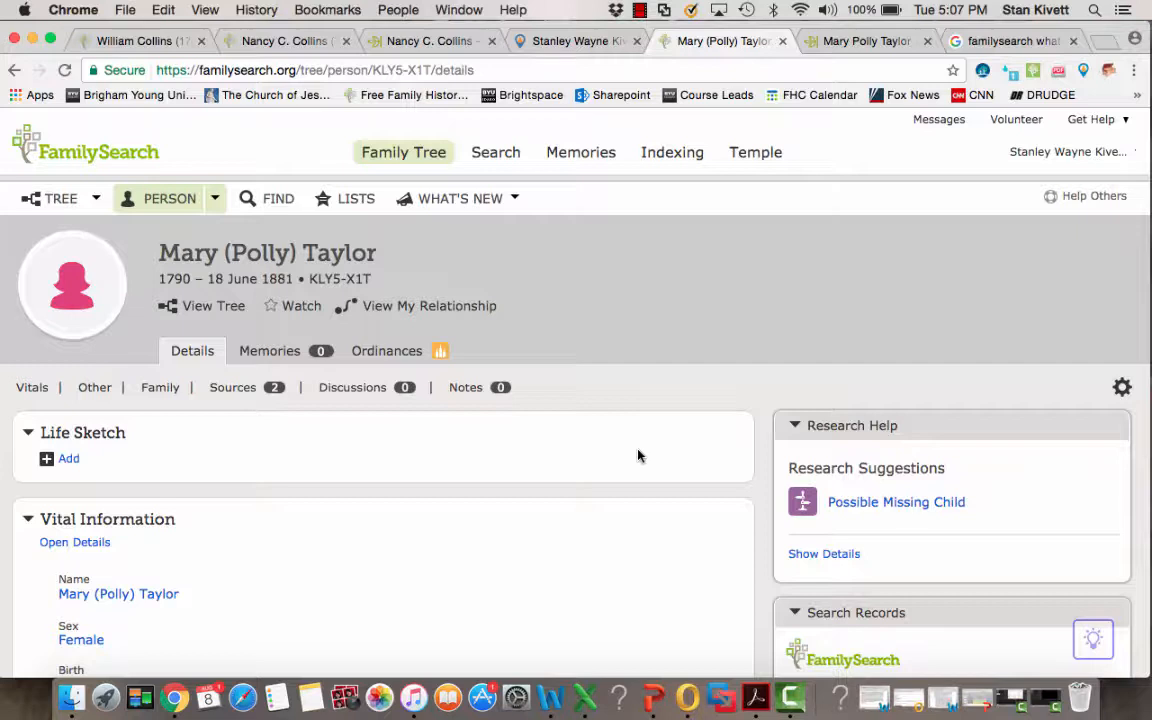
pyautogui.scroll(-3)
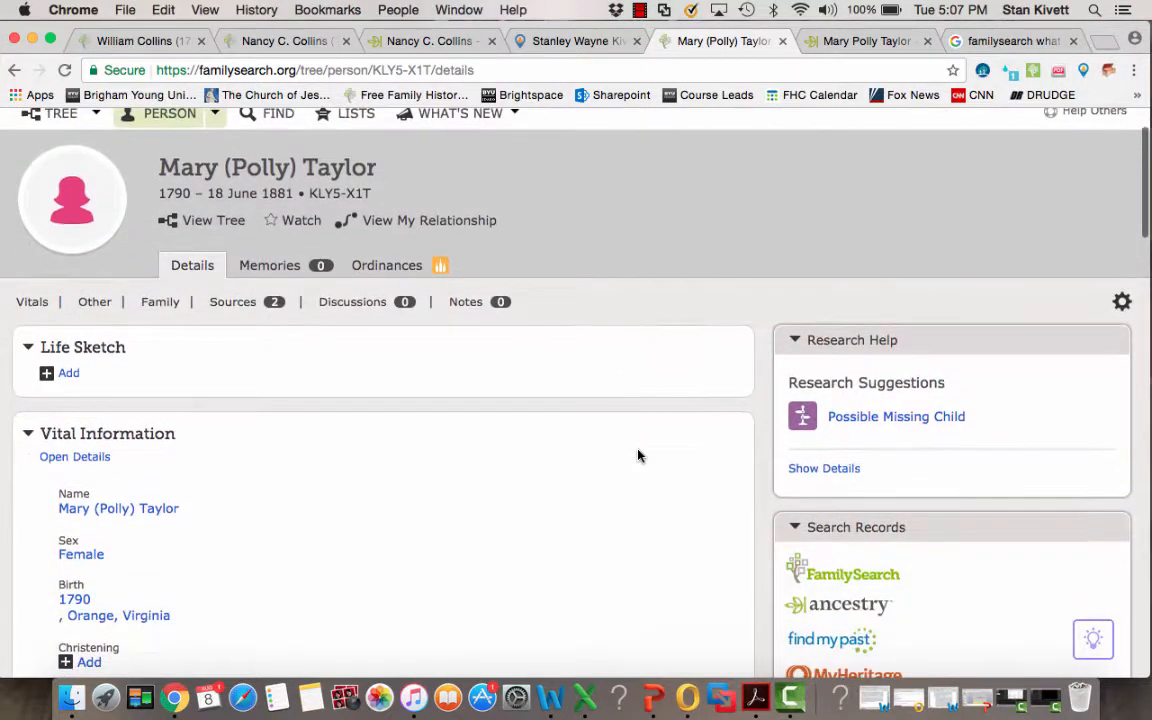
pyautogui.moveTo(491, 377)
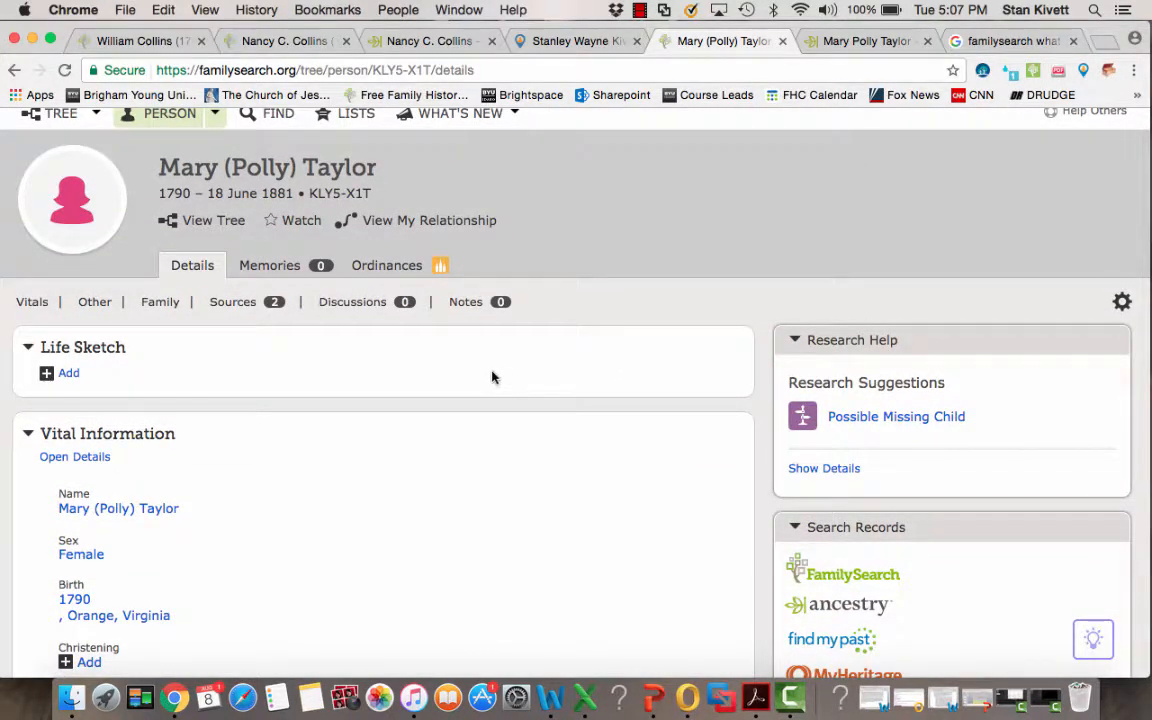
pyautogui.moveTo(387, 265)
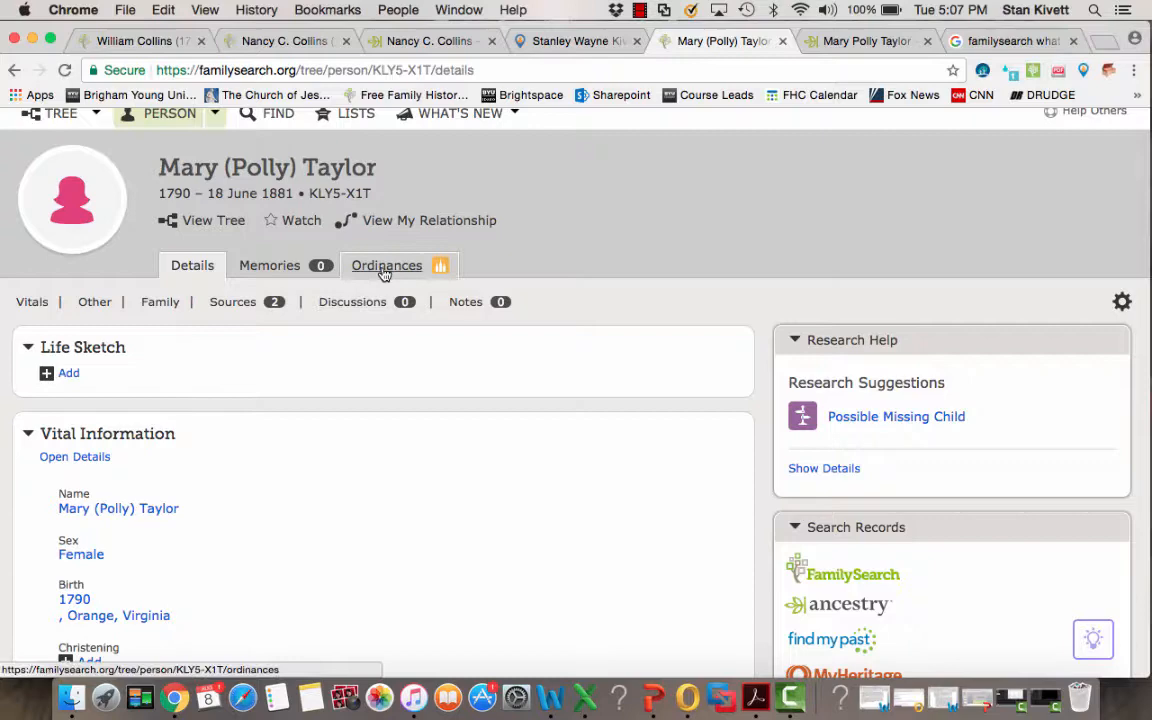
pyautogui.click(386, 265)
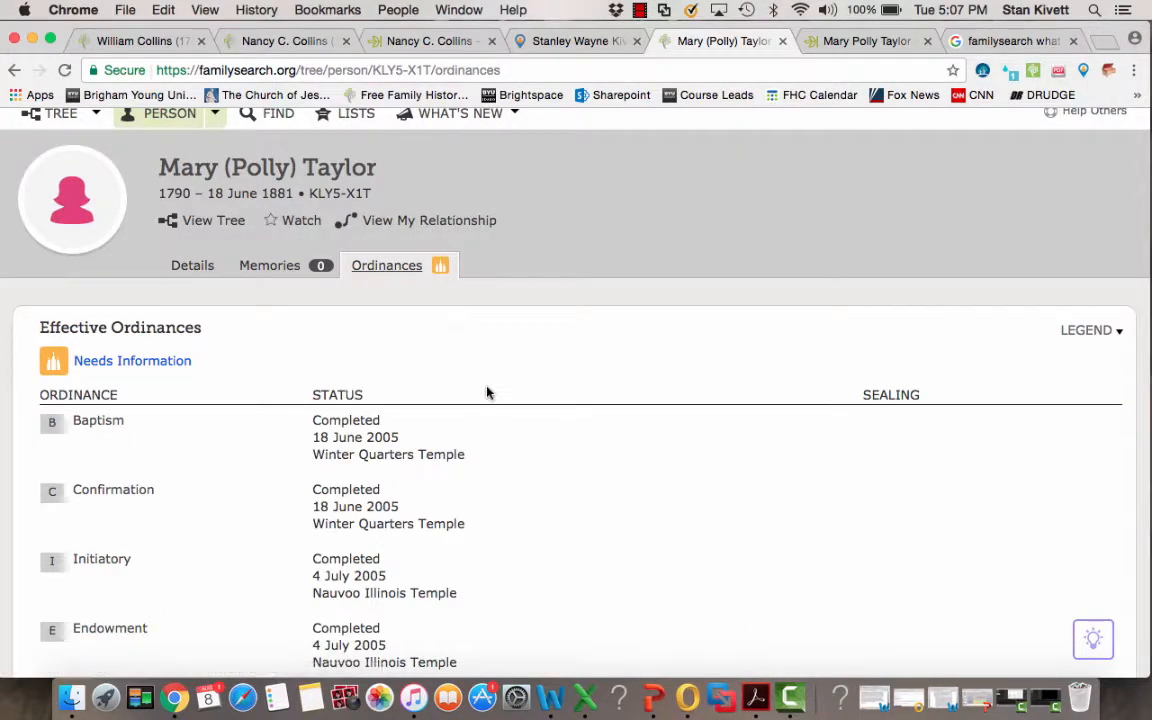
pyautogui.scroll(-3)
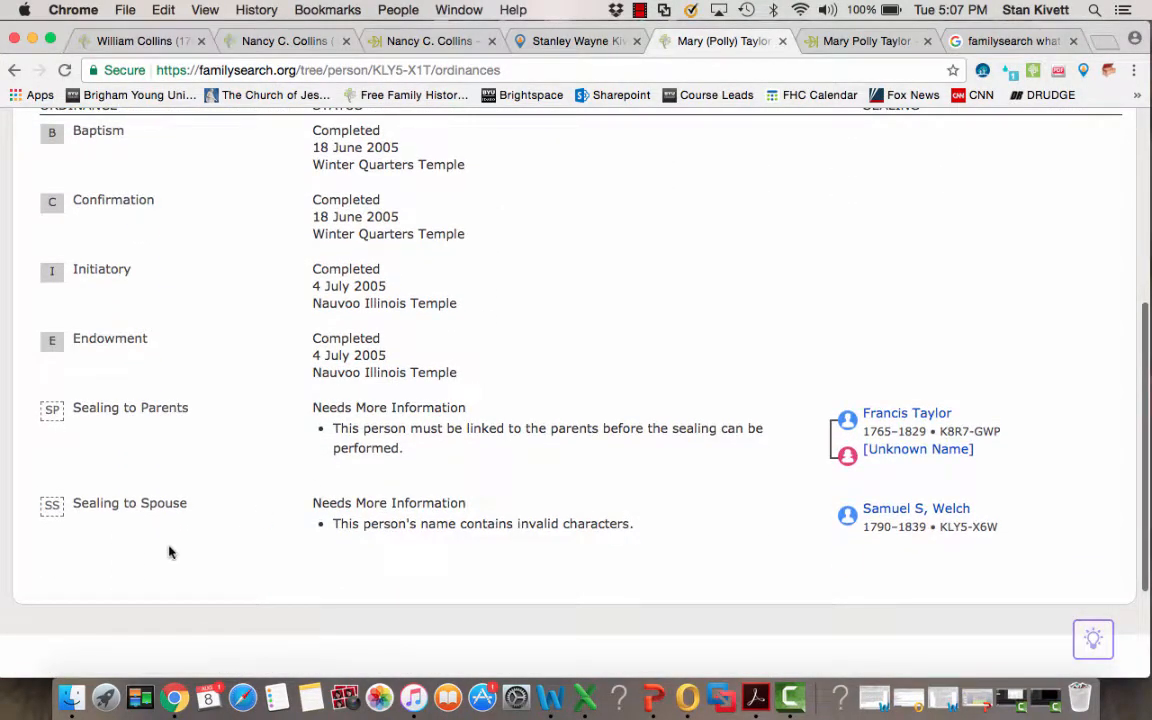
pyautogui.moveTo(378, 543)
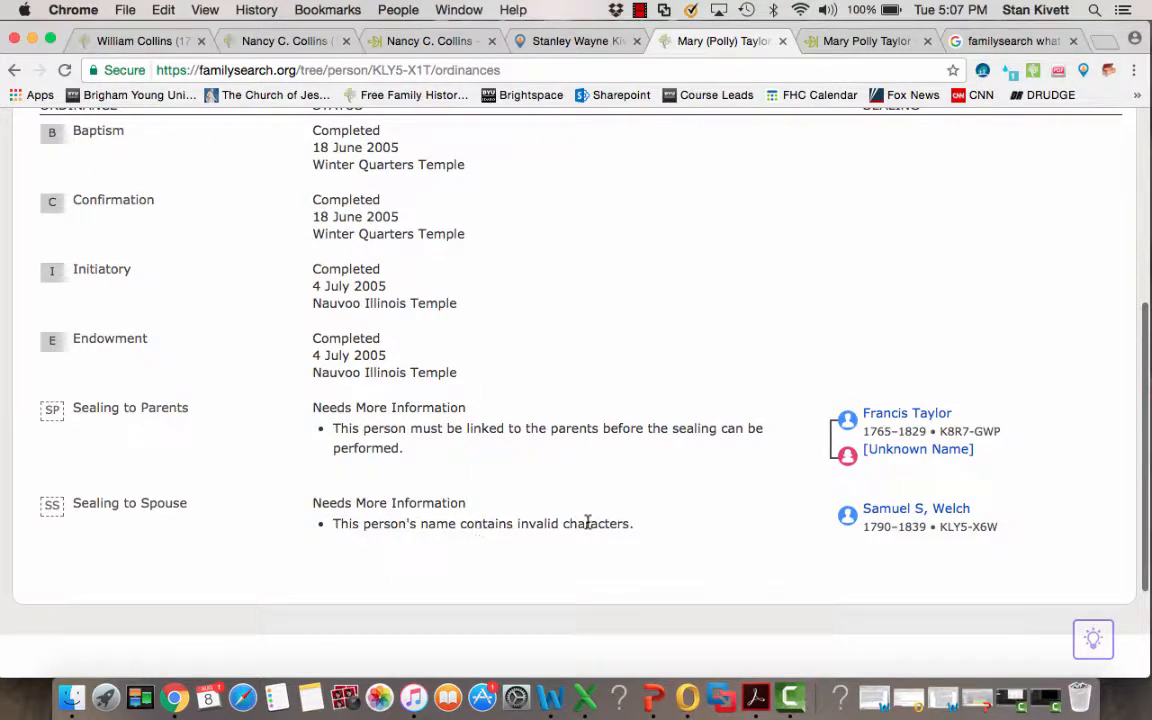
pyautogui.scroll(3)
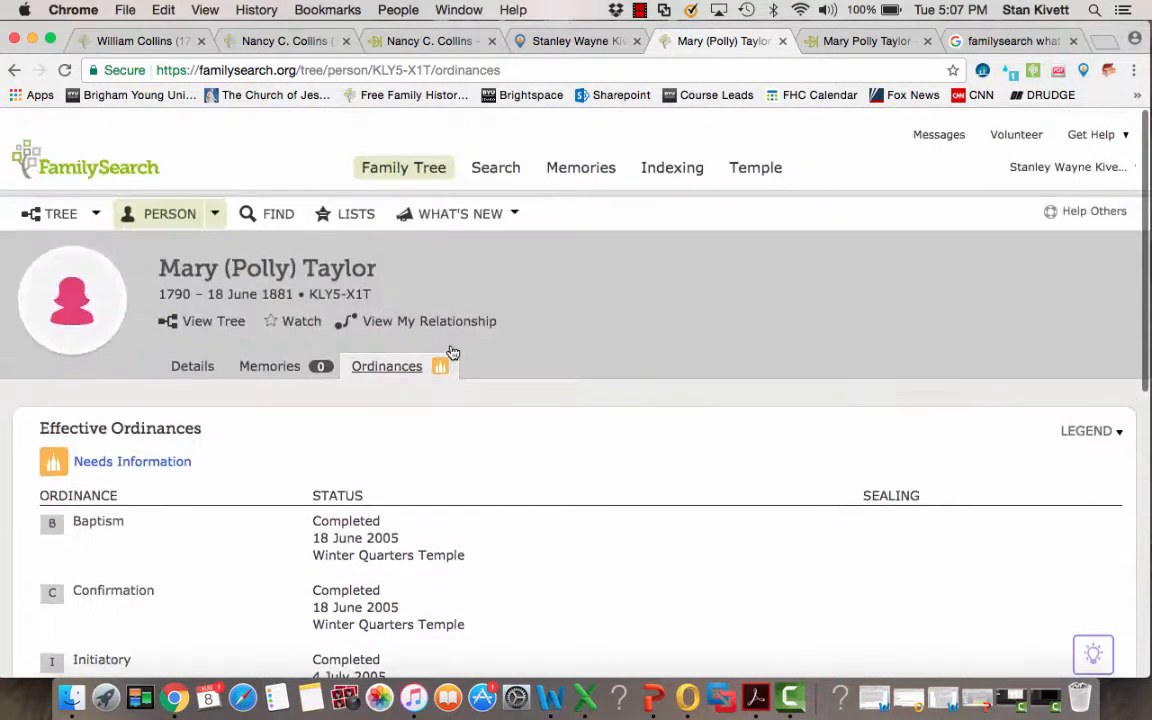
# Edit her first names from 'Mary (Polly)' to 'Mary Polly'
pyautogui.click(192, 366)
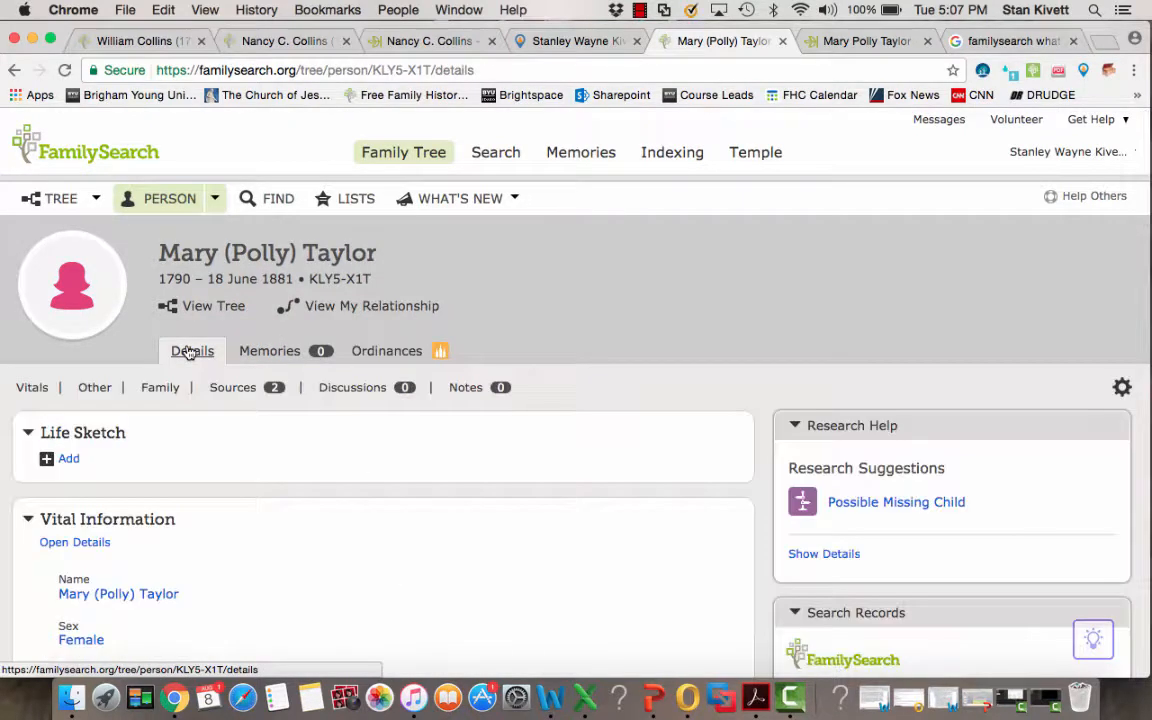
pyautogui.scroll(-3)
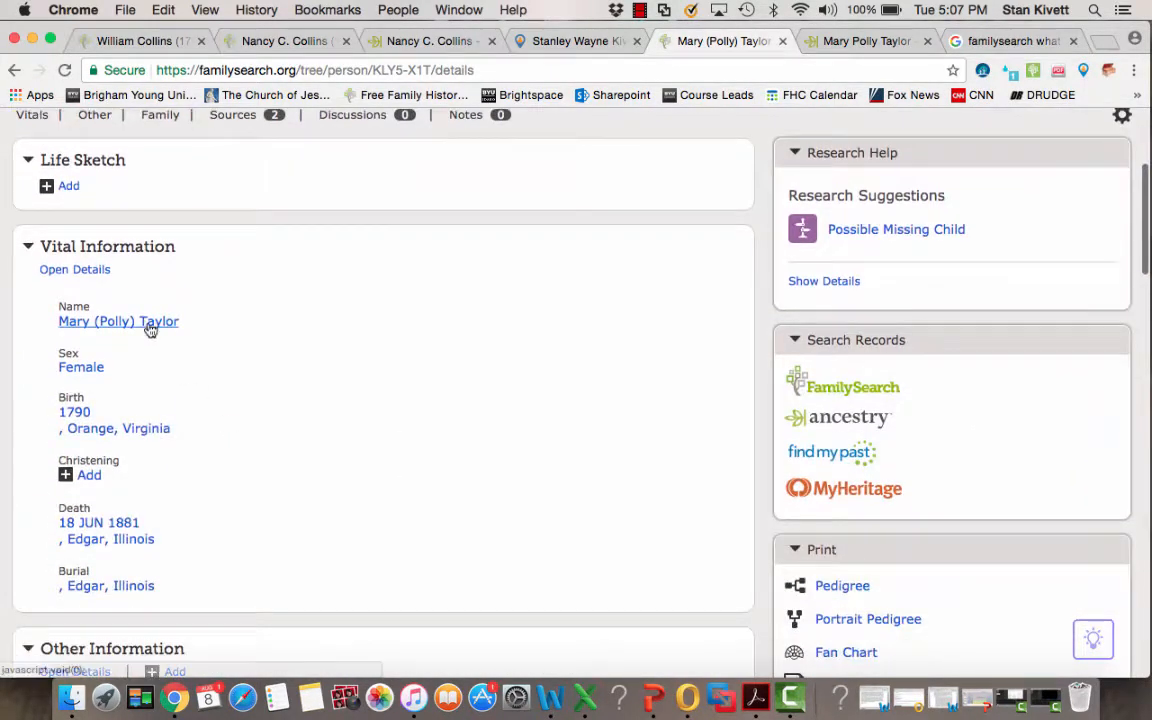
pyautogui.click(74, 269)
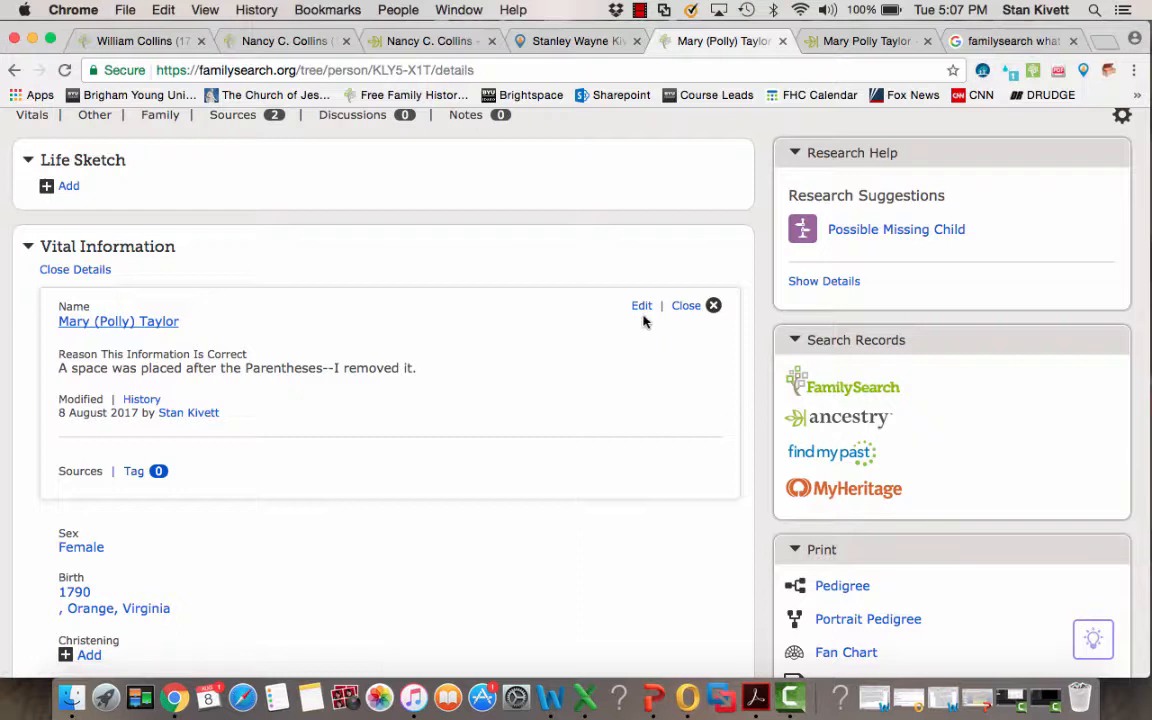
pyautogui.click(641, 305)
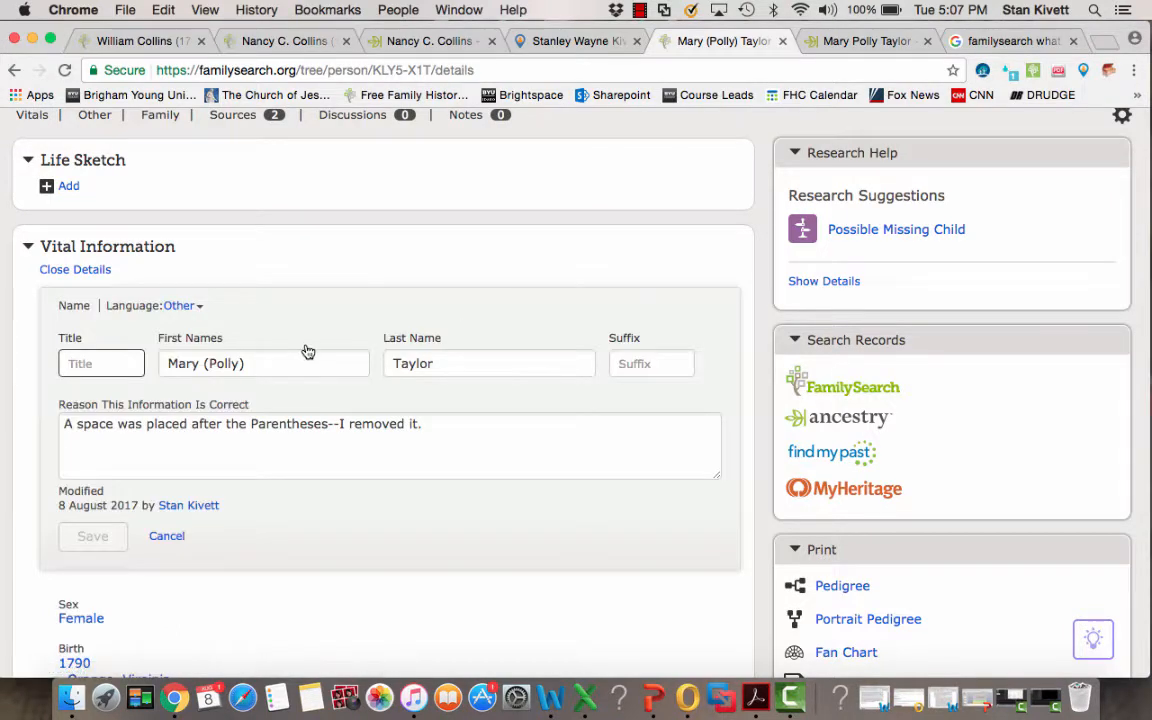
pyautogui.click(264, 363)
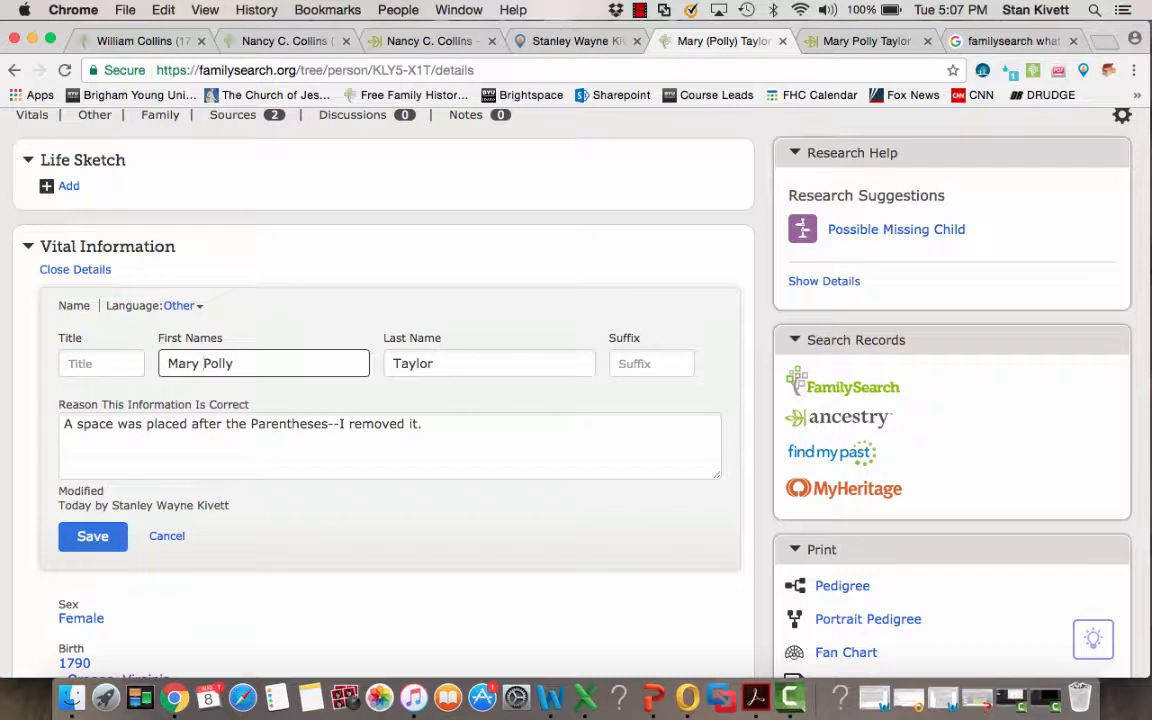
pyautogui.moveTo(424, 405)
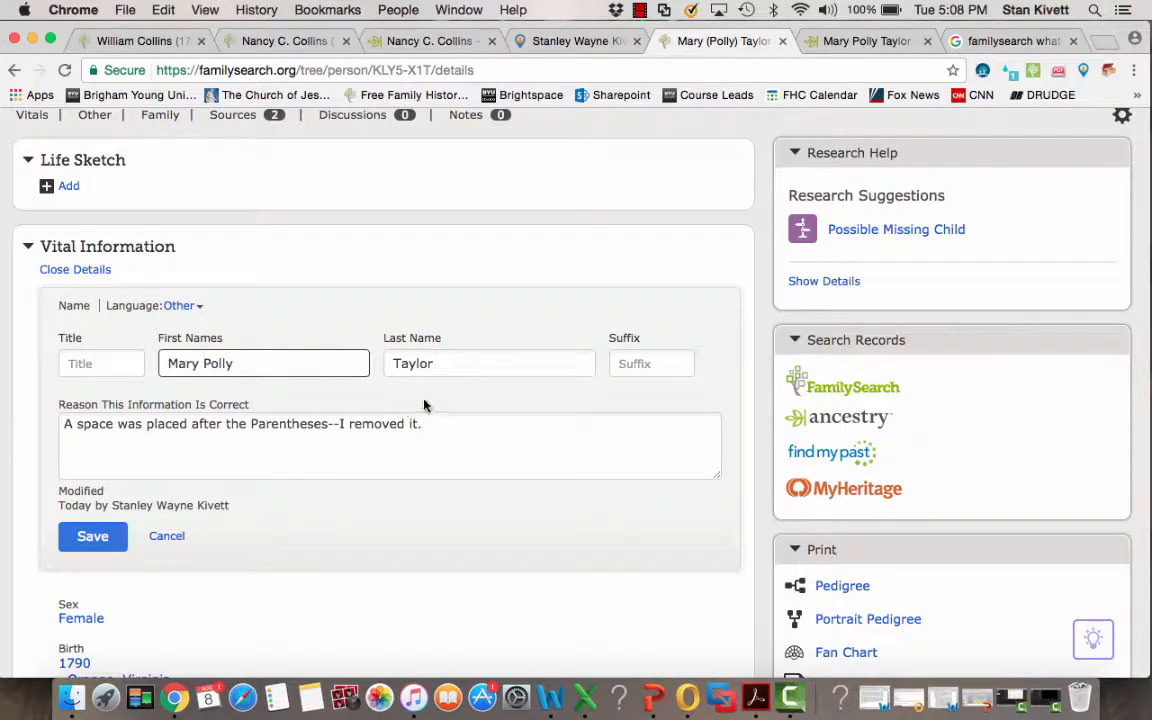
# Append a note to the name Reason saying the parentheses were removed
pyautogui.click(434, 424)
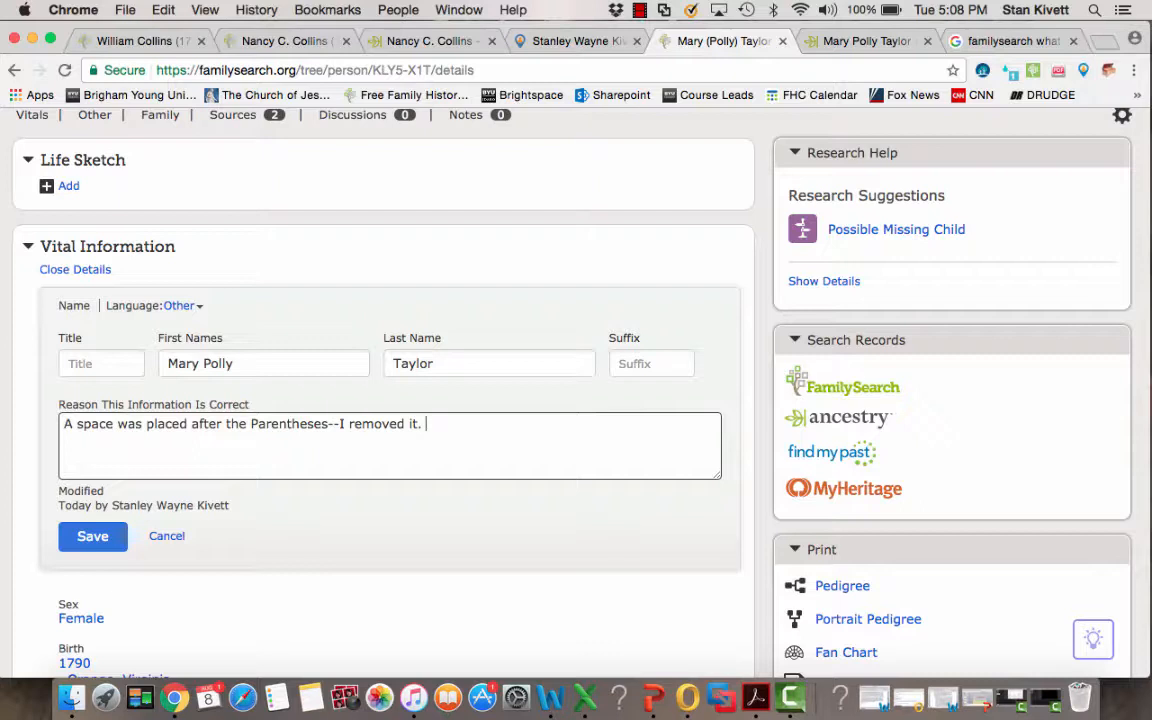
pyautogui.write('I')
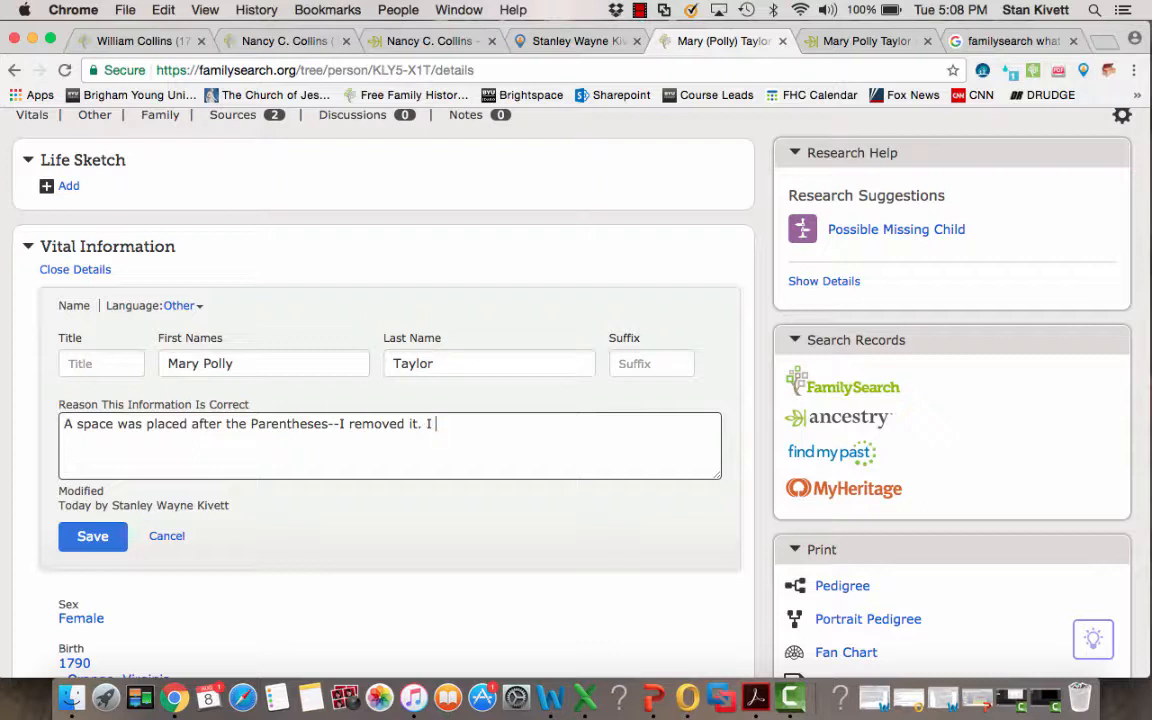
pyautogui.write('removed the pare')
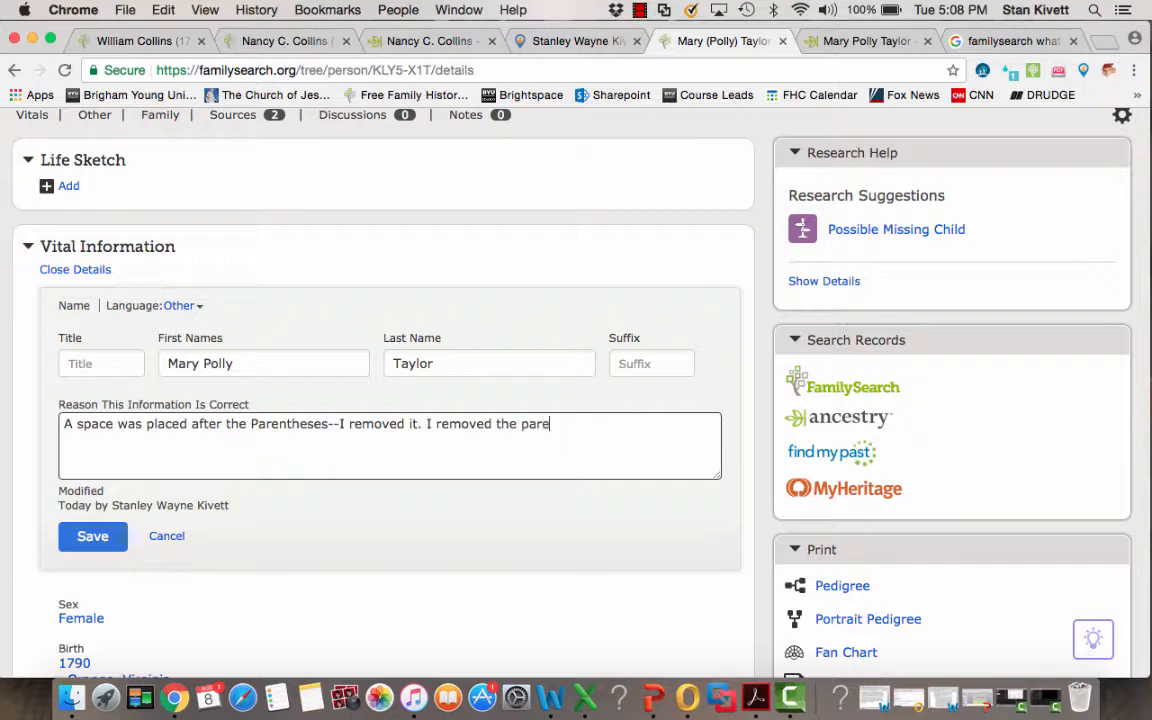
pyautogui.write('nthes')
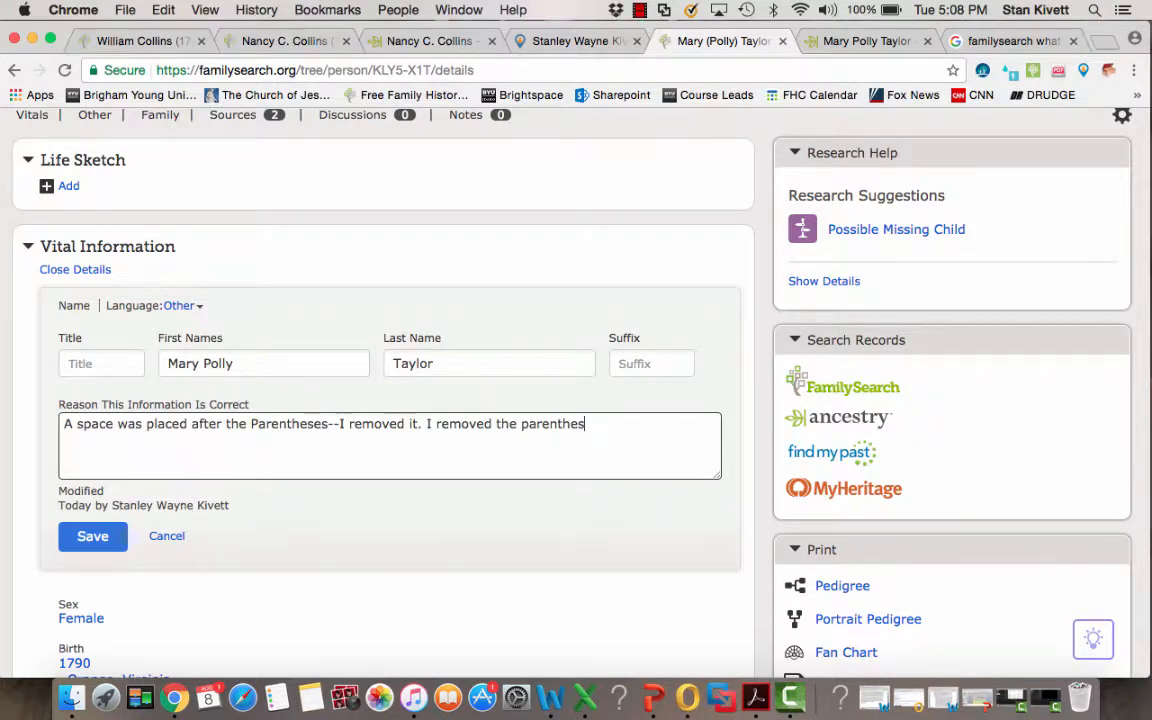
pyautogui.write('es.')
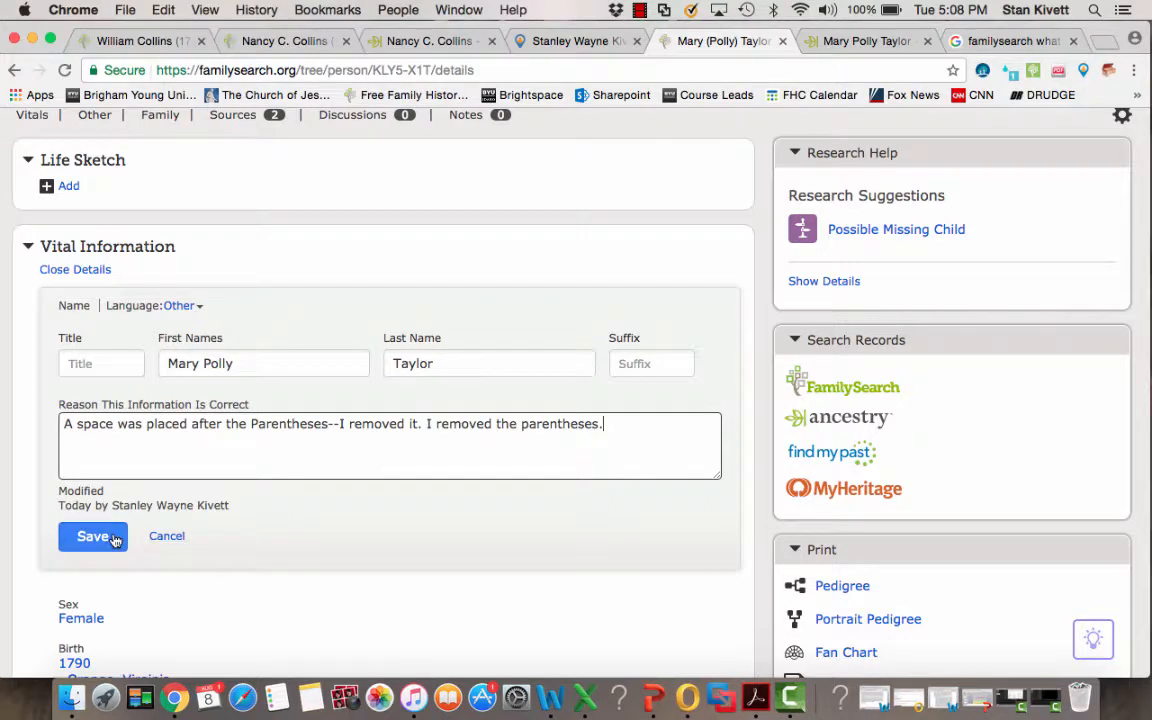
pyautogui.click(92, 536)
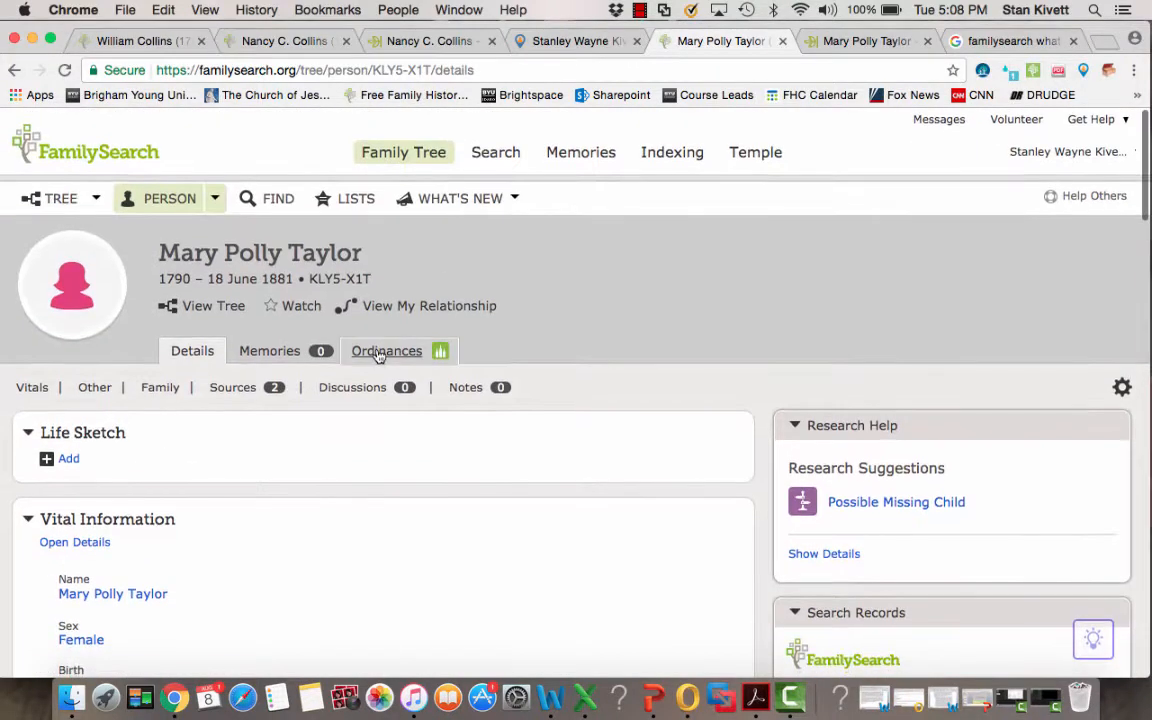
pyautogui.click(386, 350)
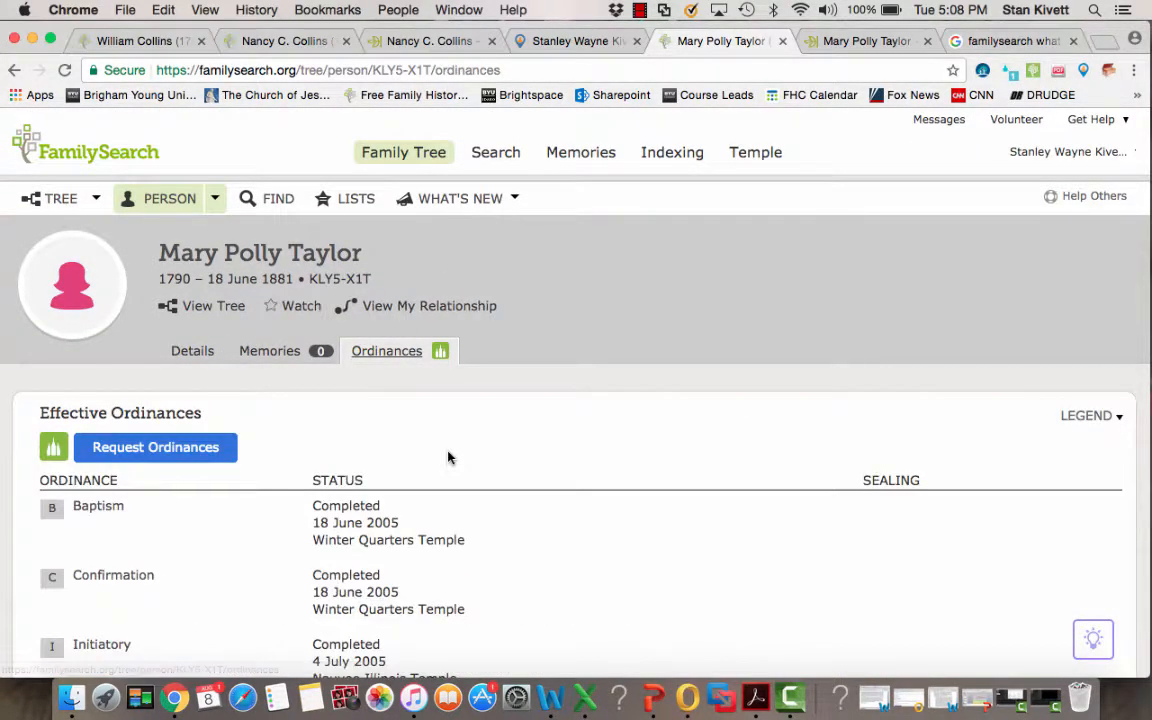
pyautogui.scroll(-3)
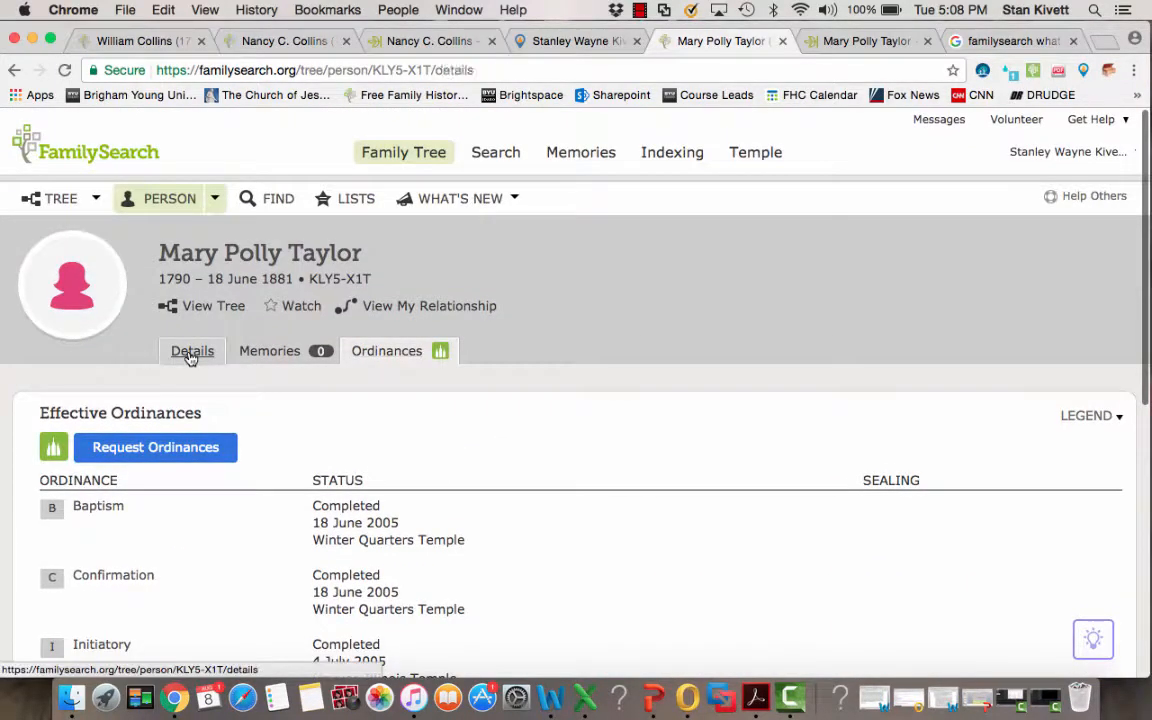
pyautogui.click(192, 351)
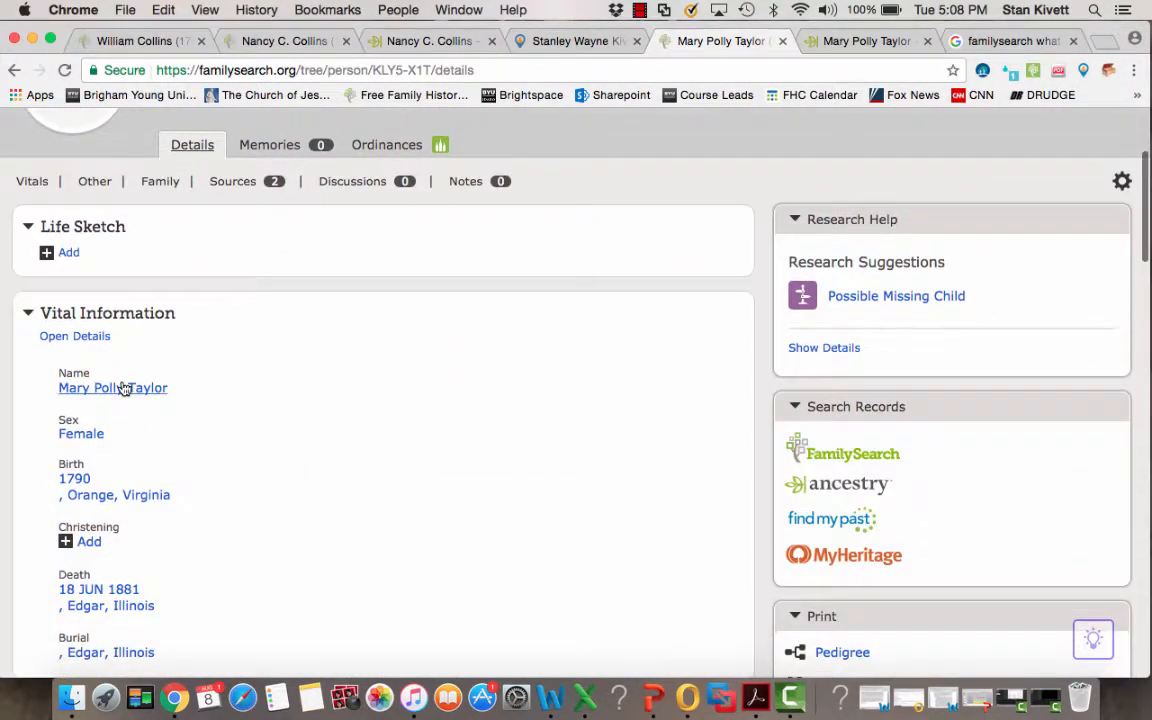
pyautogui.scroll(-3)
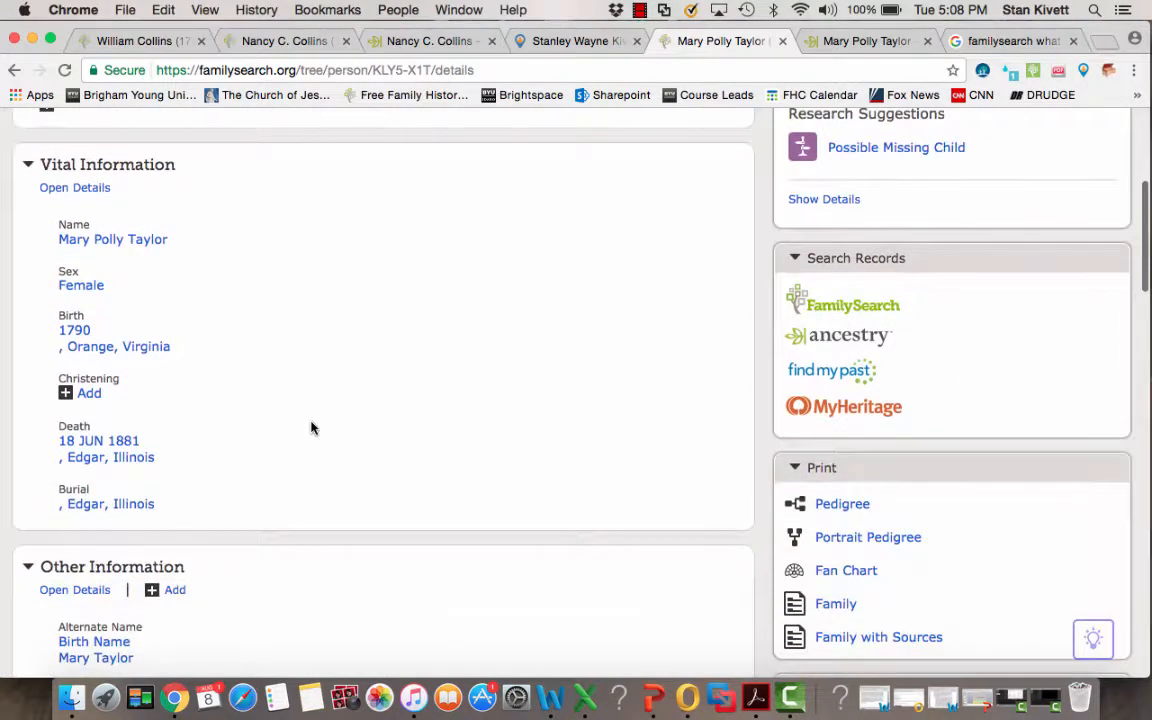
pyautogui.moveTo(235, 355)
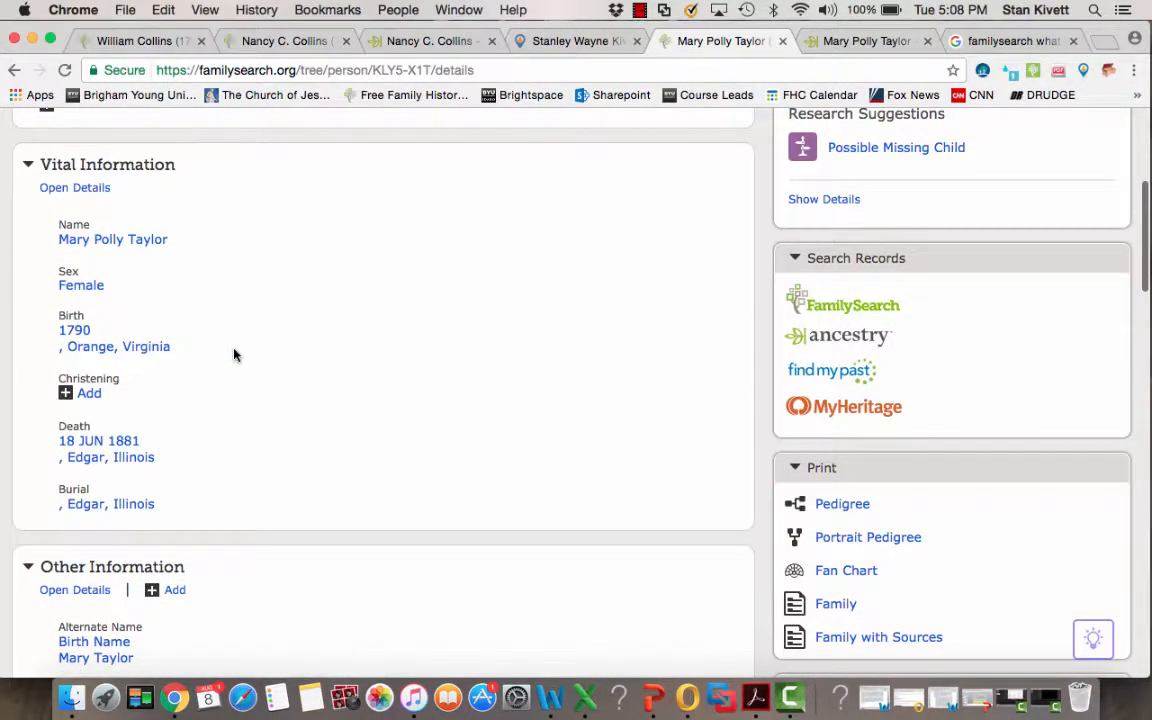
pyautogui.moveTo(260, 405)
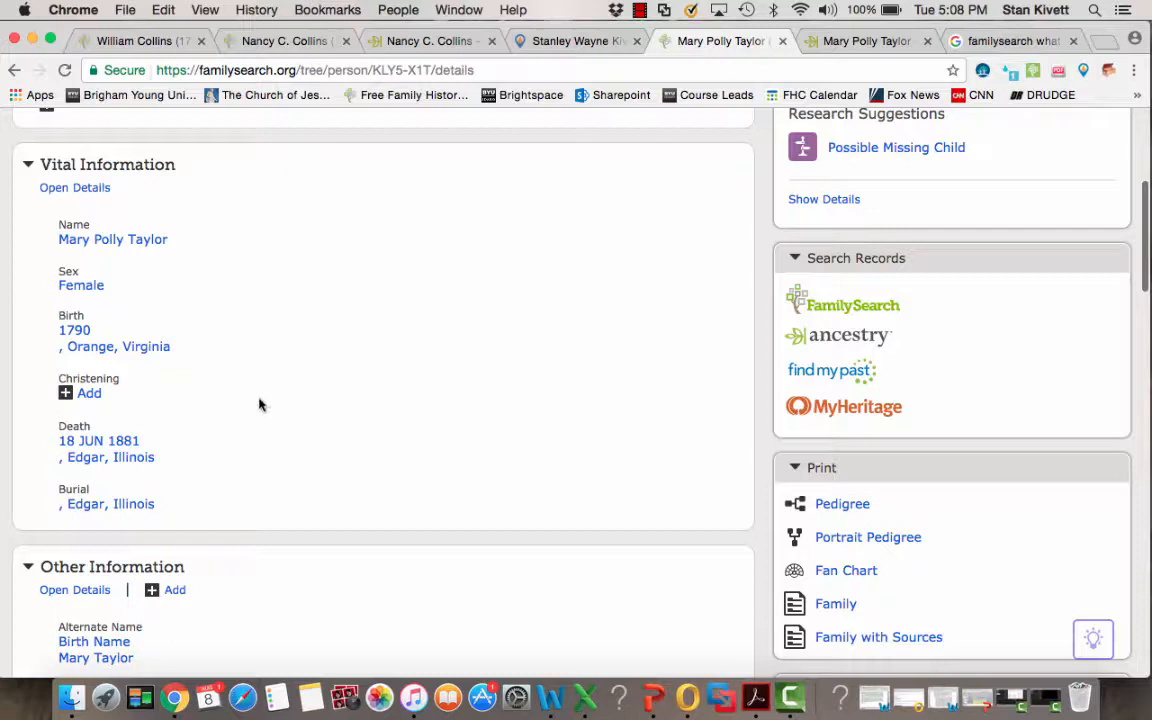
pyautogui.moveTo(205, 298)
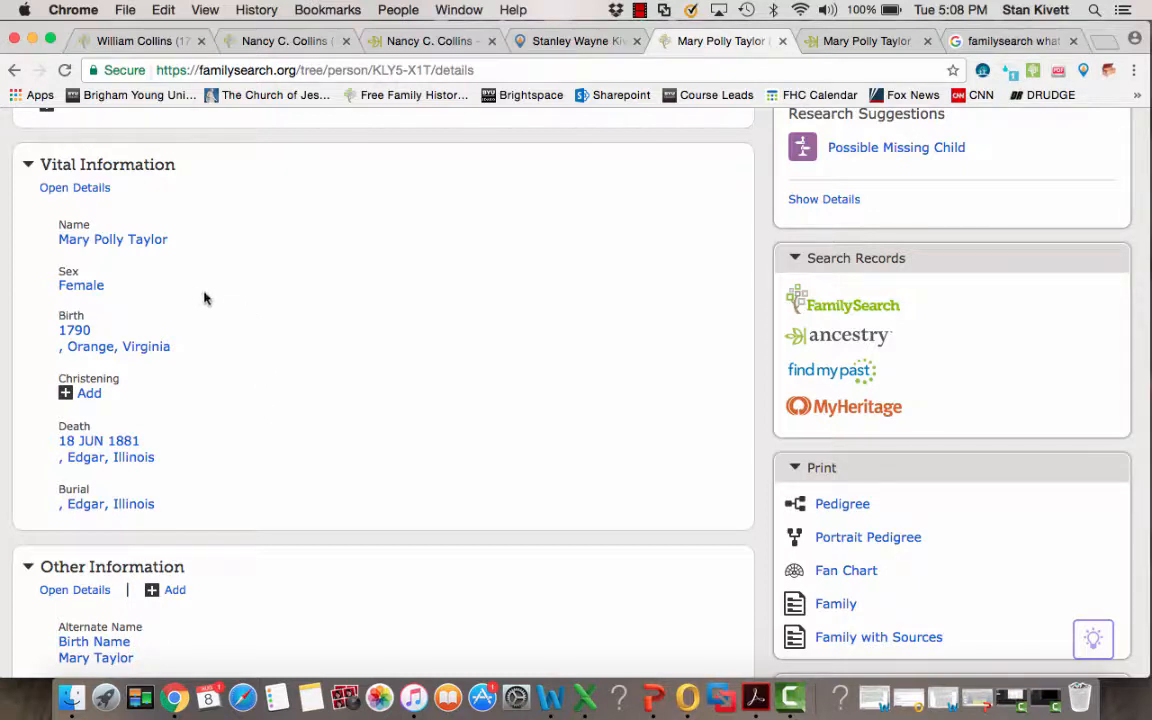
pyautogui.moveTo(74, 330)
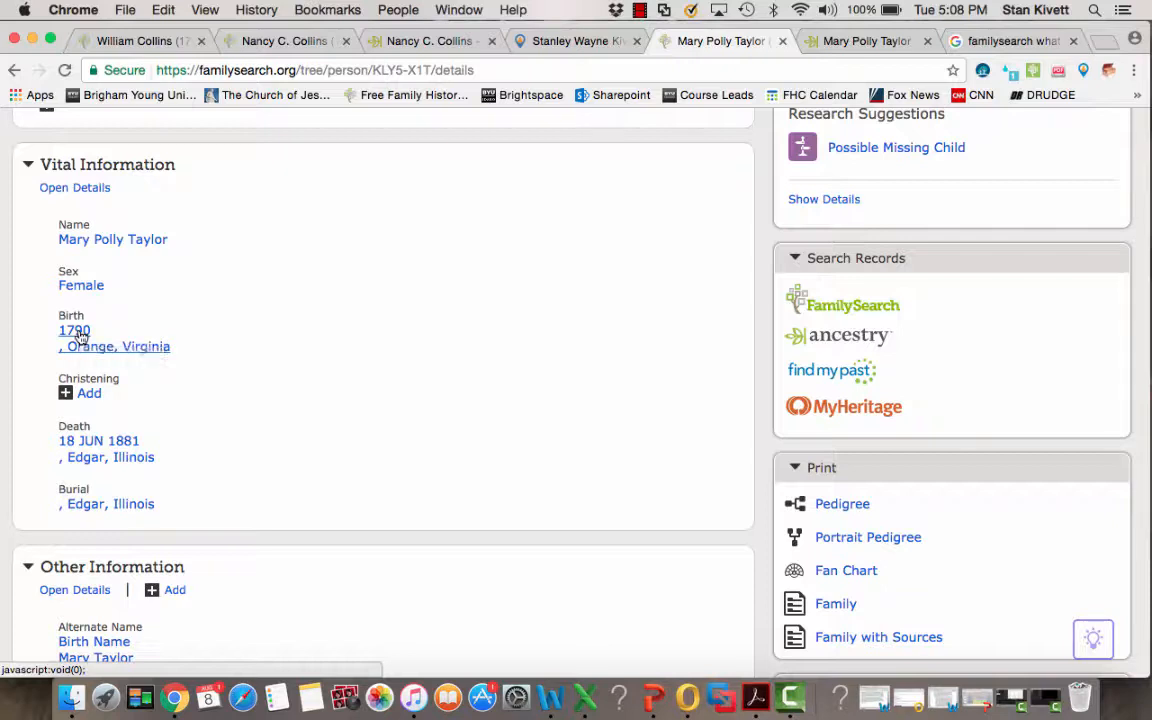
# Save the 1790 birth in Orange, Virginia, United States with reason 'Standardized.'
pyautogui.click(74, 330)
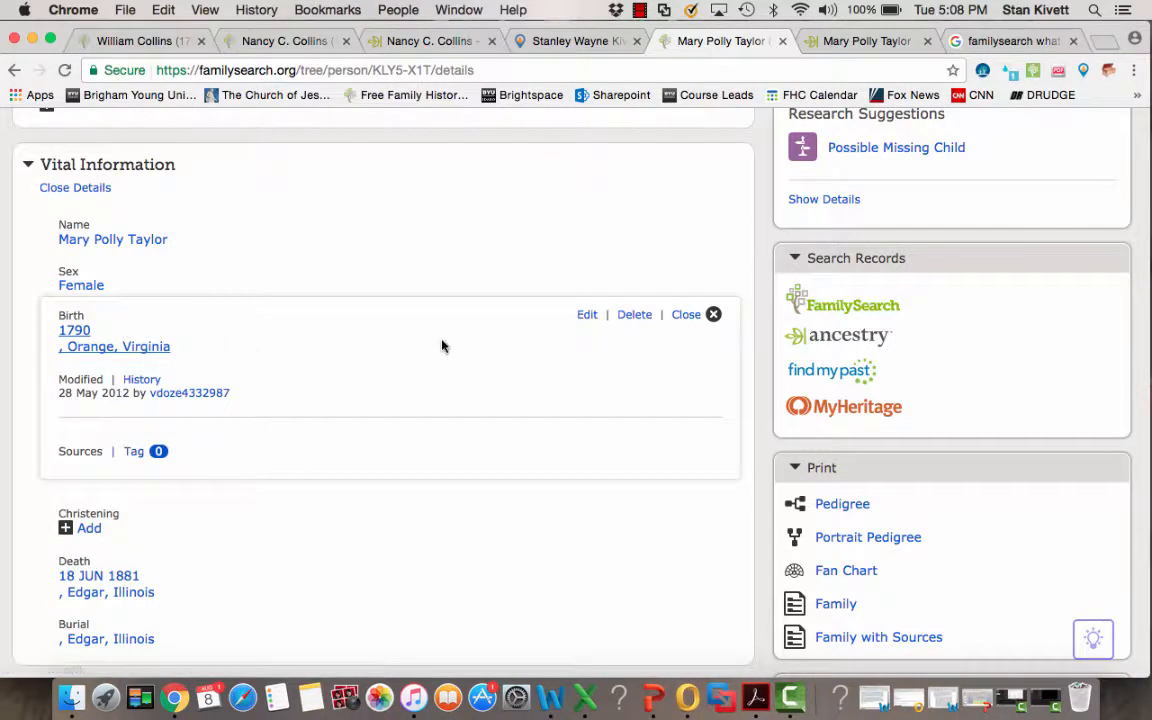
pyautogui.click(587, 314)
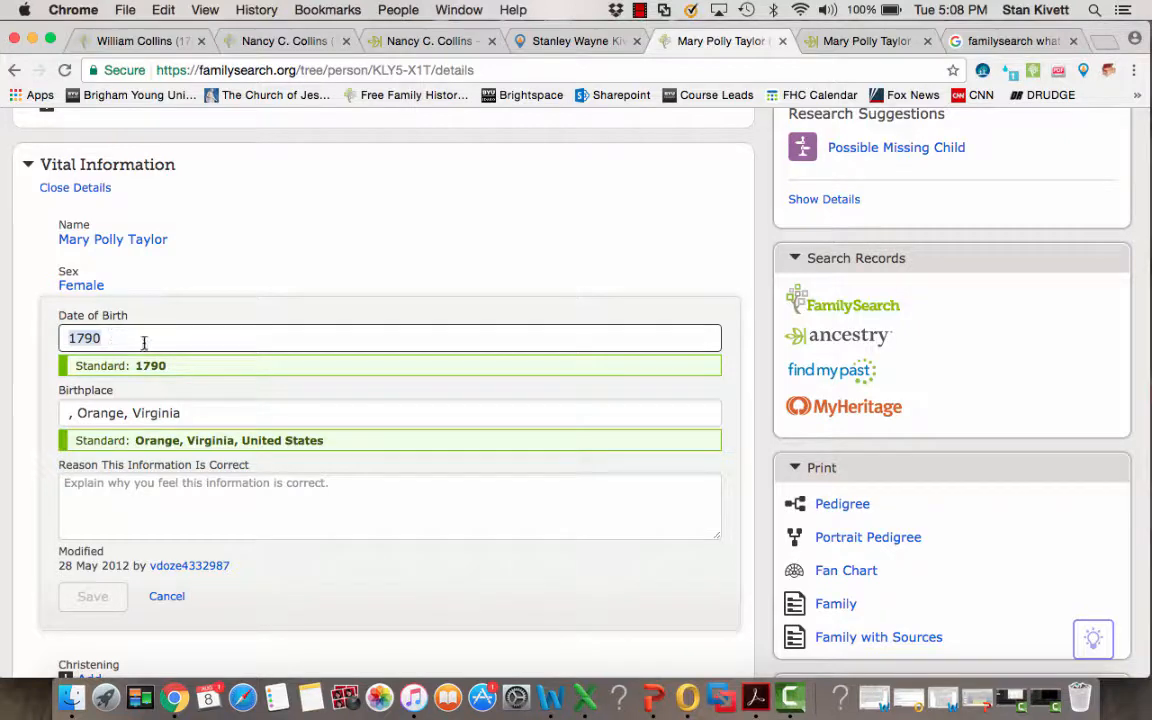
pyautogui.moveTo(200, 396)
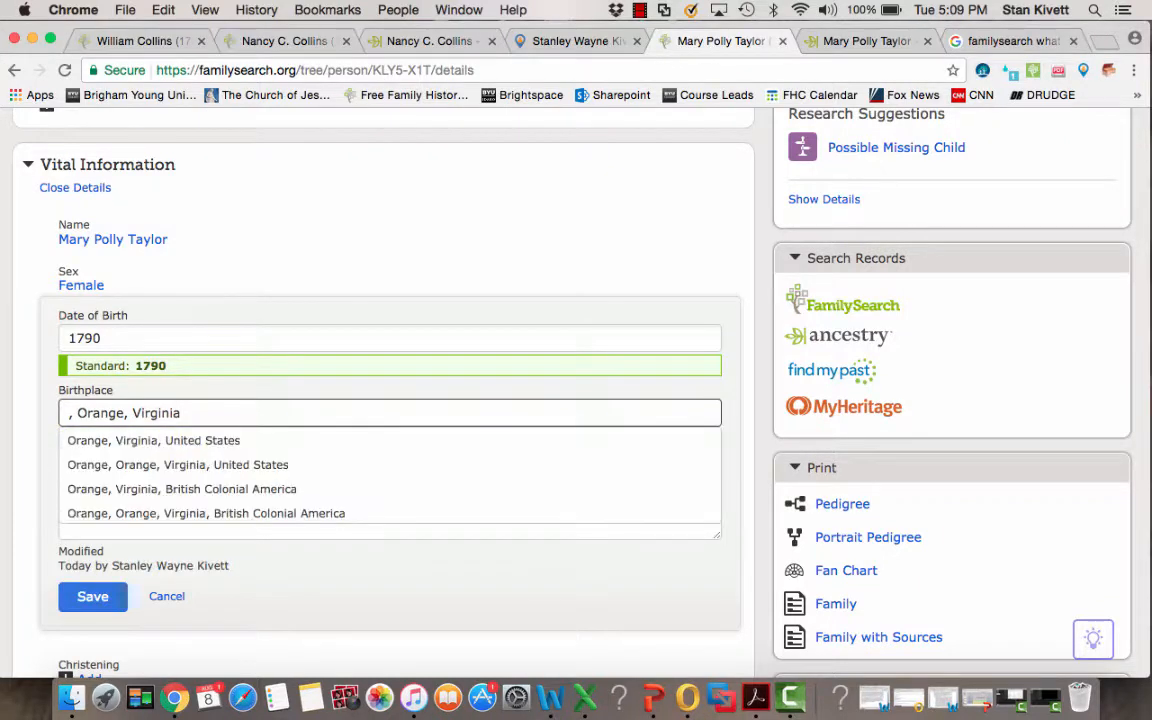
pyautogui.moveTo(153, 440)
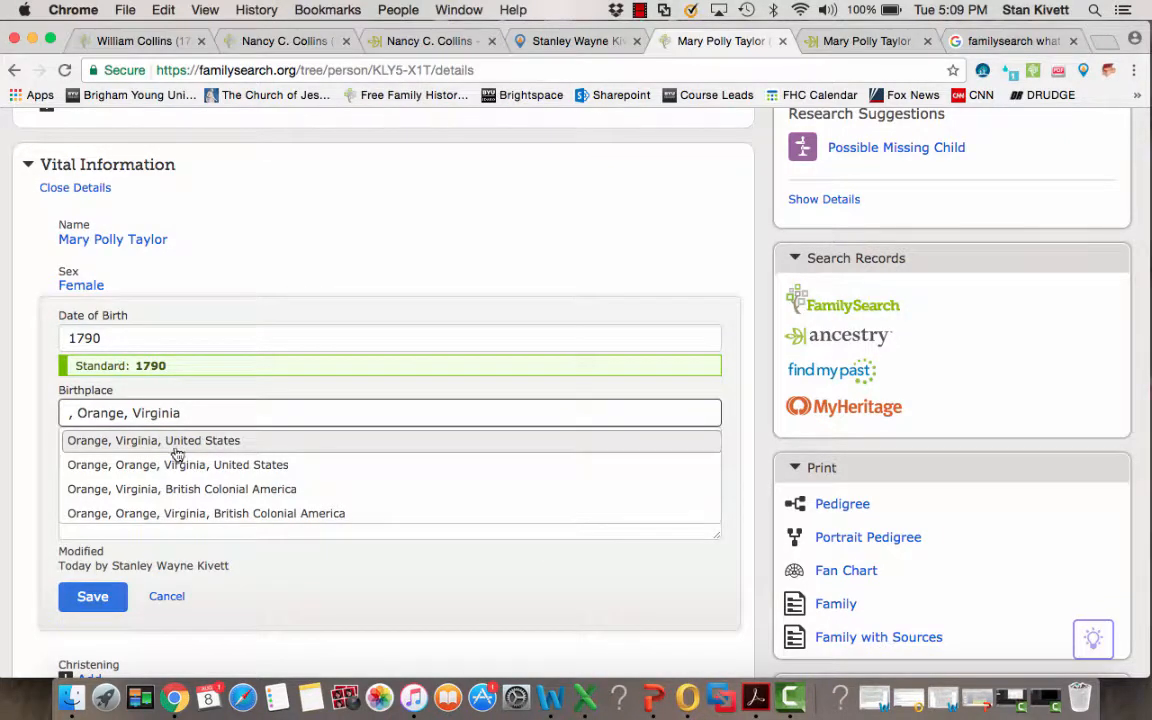
pyautogui.moveTo(197, 445)
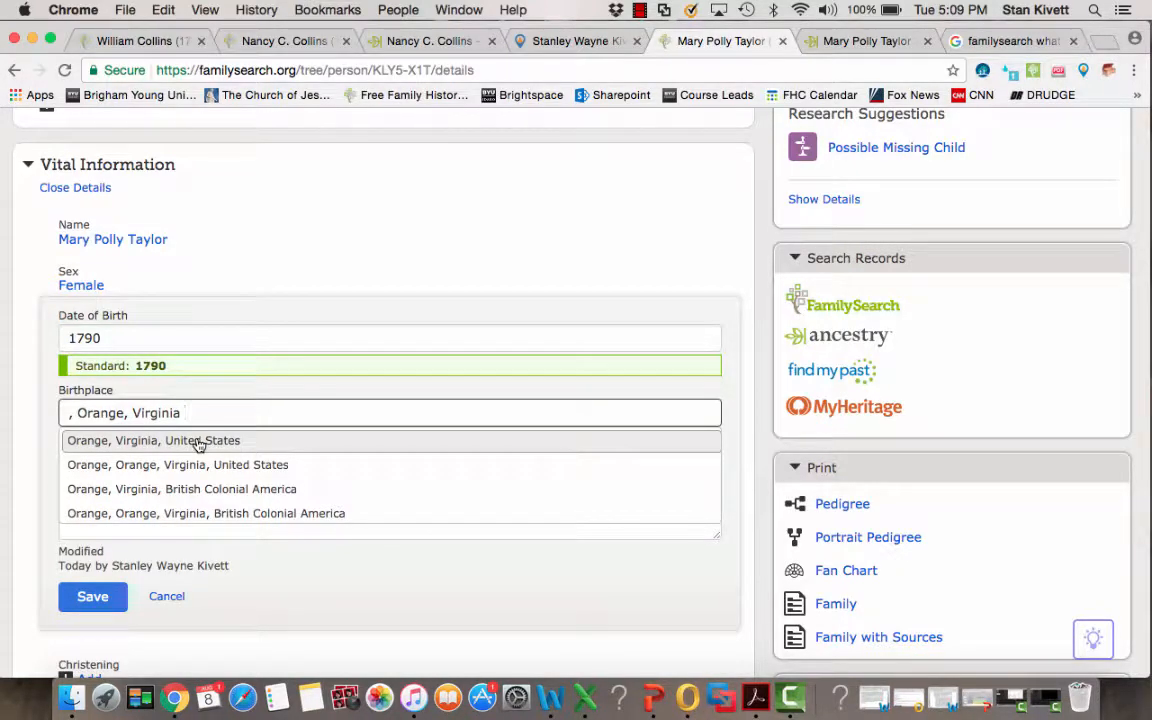
pyautogui.click(153, 440)
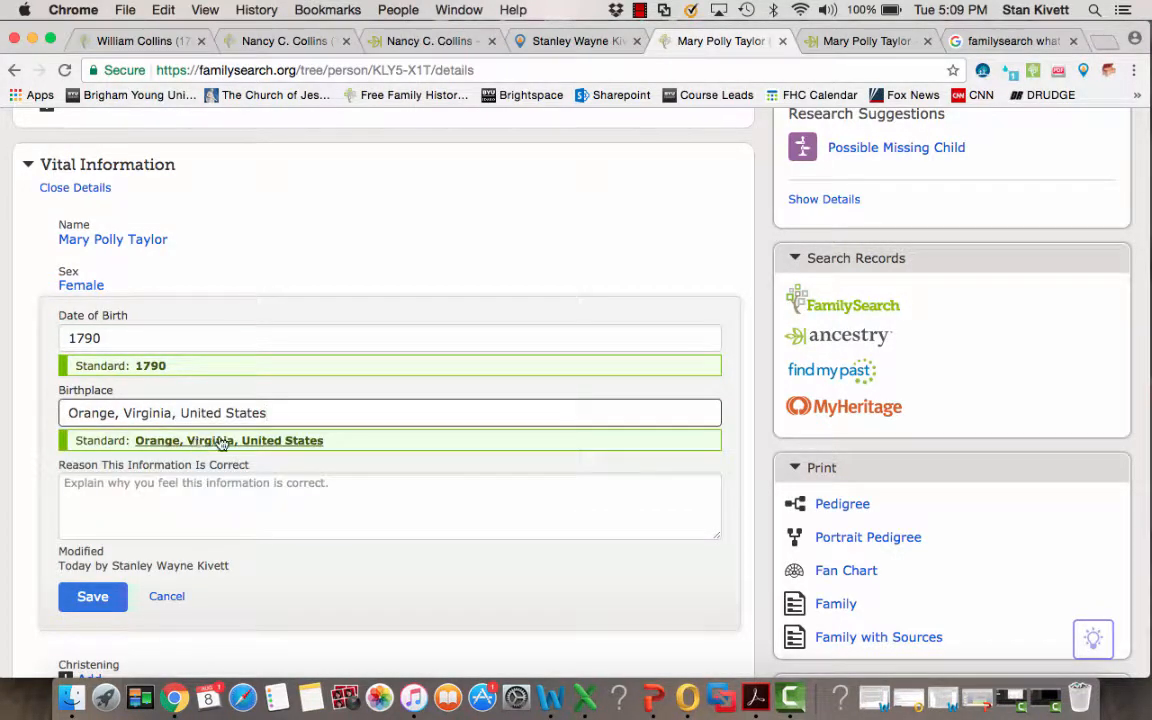
pyautogui.moveTo(343, 444)
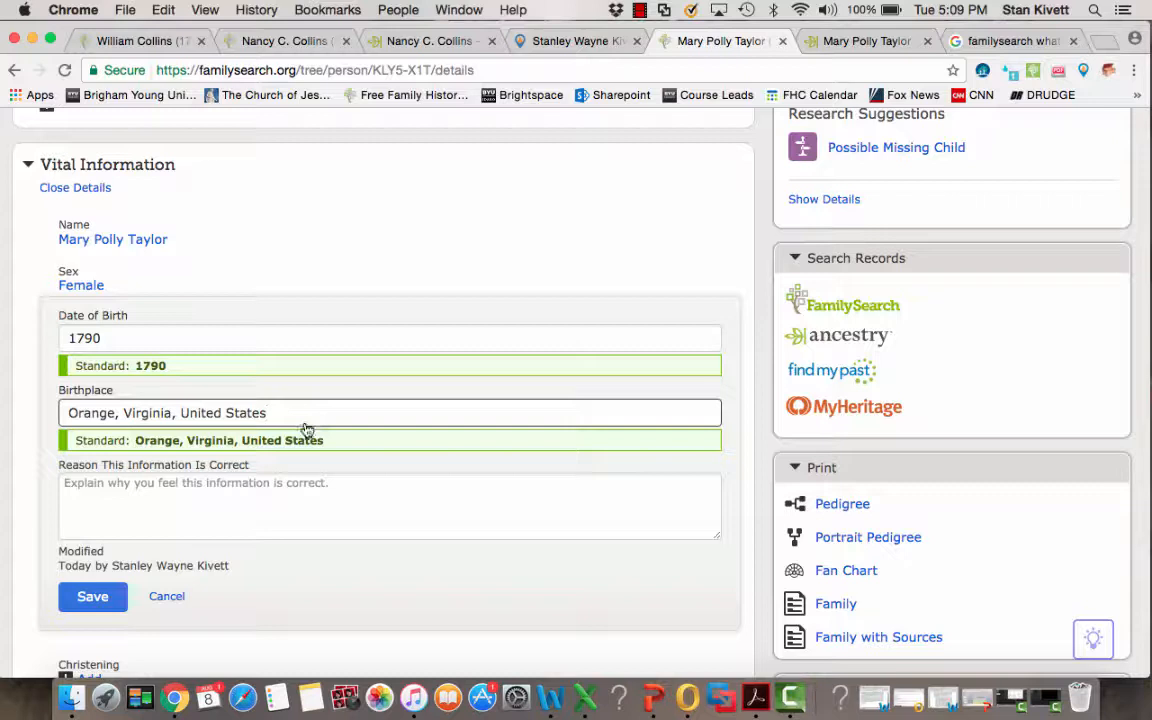
pyautogui.click(389, 505)
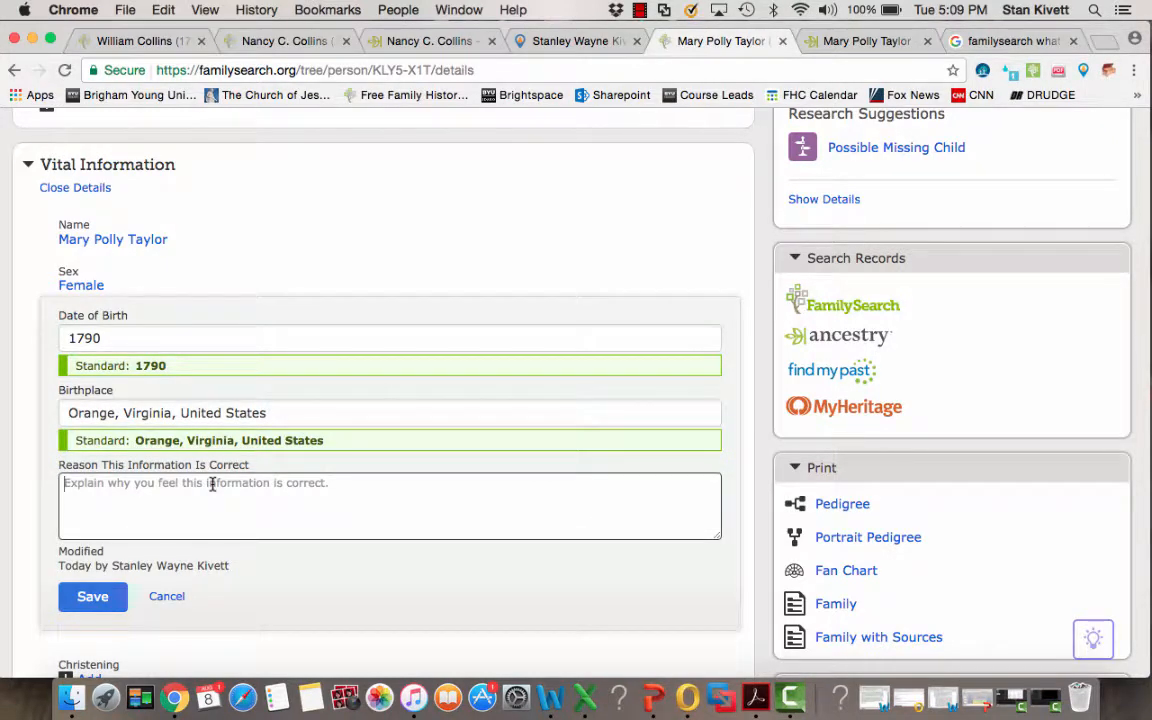
pyautogui.write('Standardized')
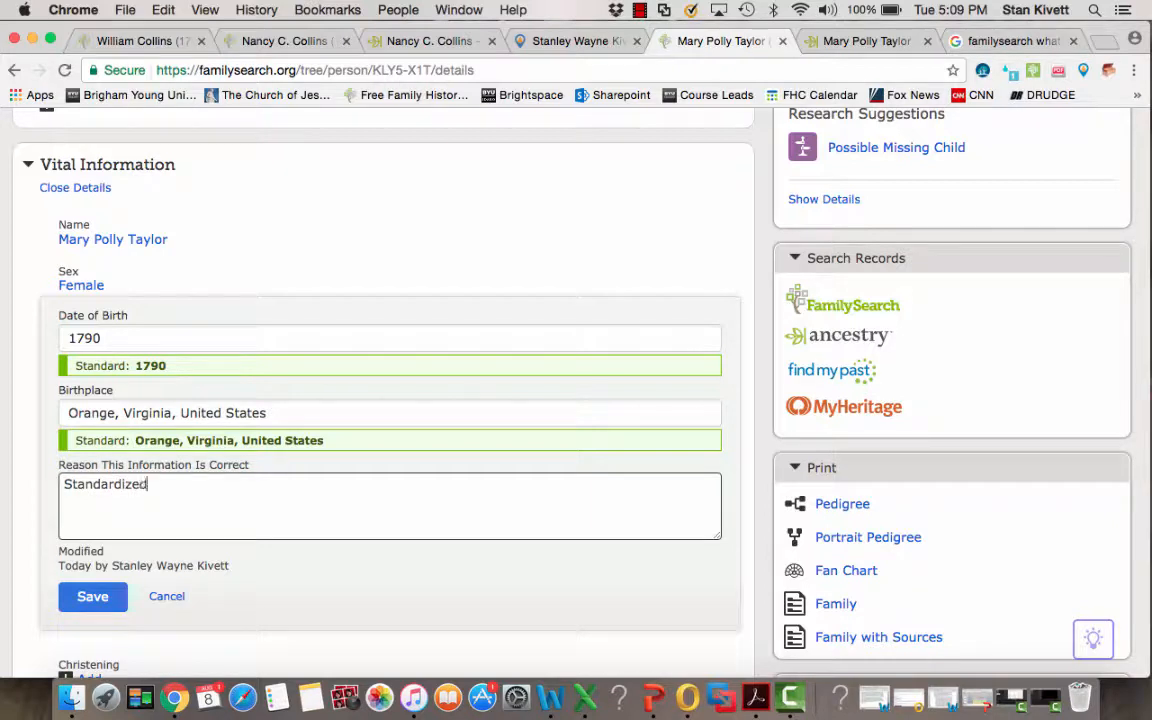
pyautogui.click(92, 596)
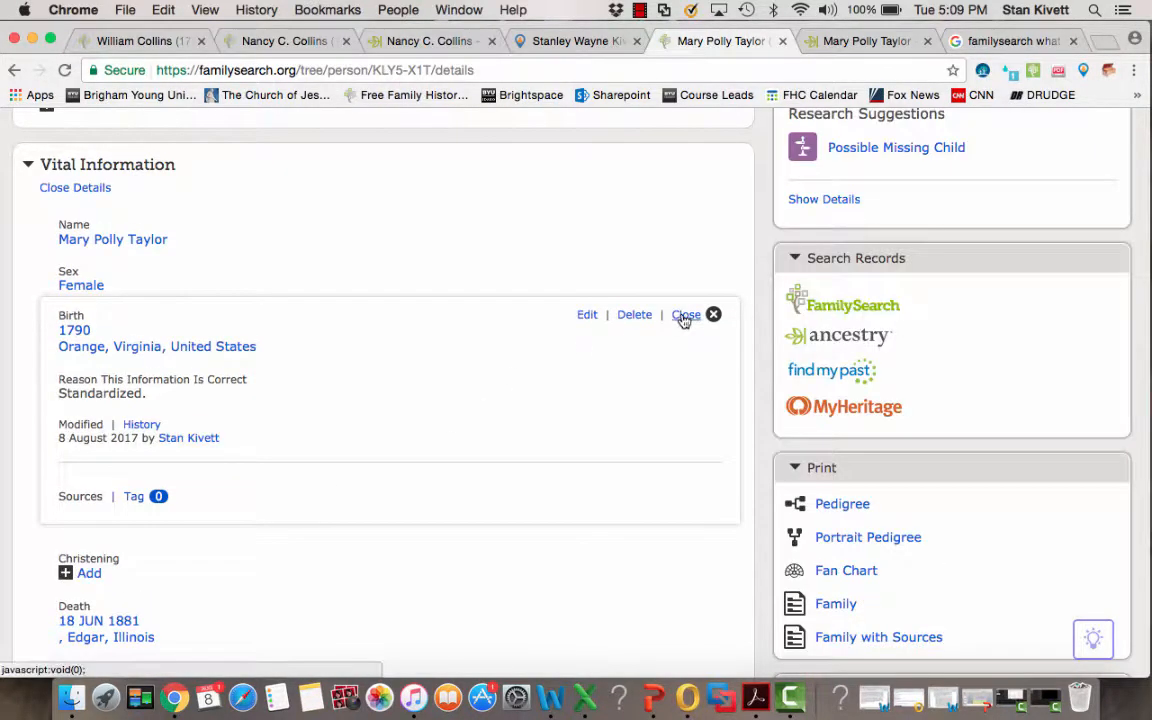
pyautogui.click(686, 314)
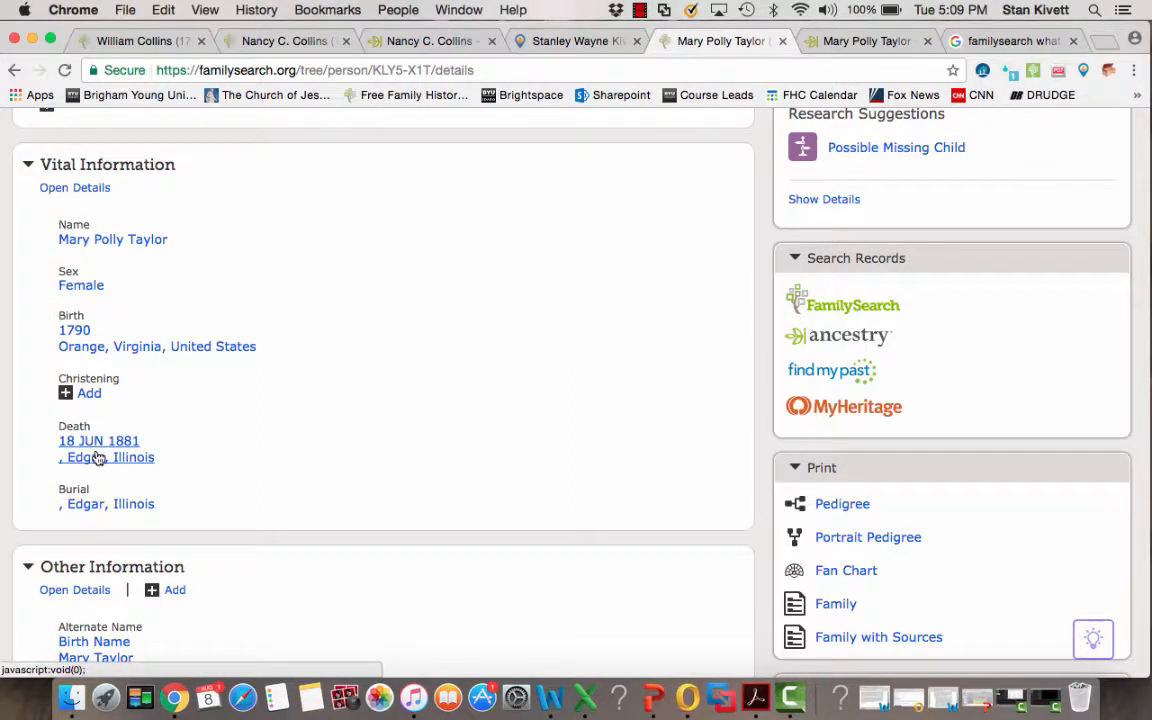
# Save the 18 June 1881 death in Edgar, Illinois, United States with reason 'Standardized.'
pyautogui.click(98, 440)
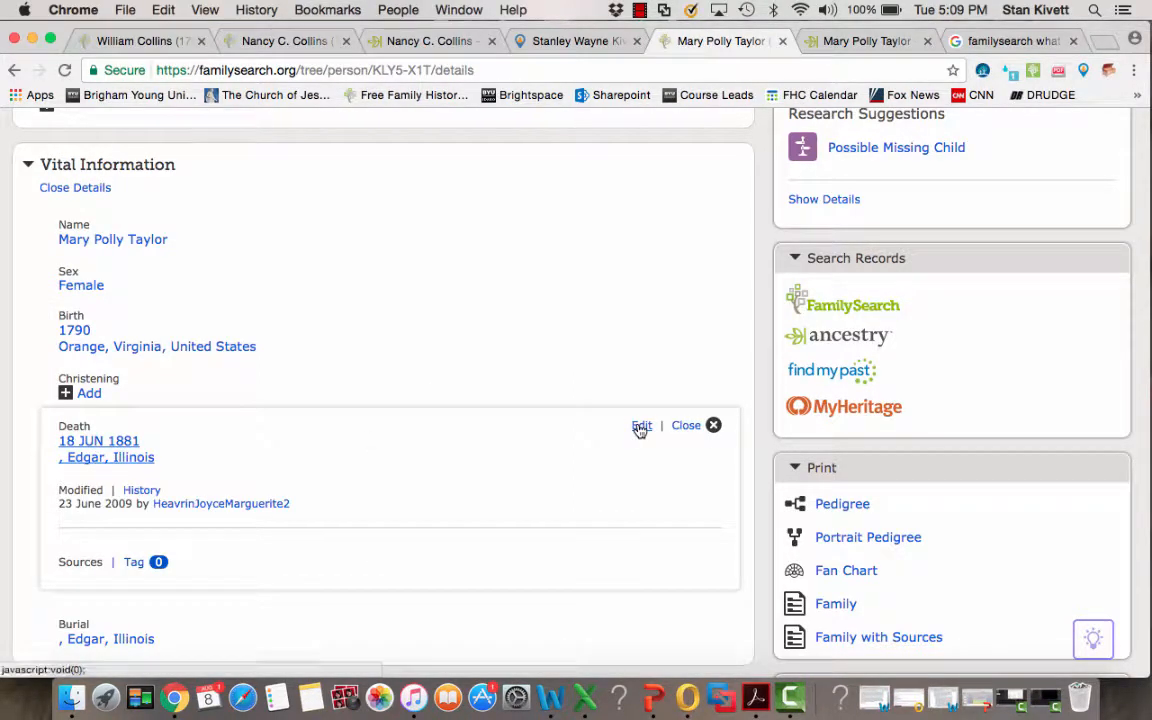
pyautogui.click(641, 425)
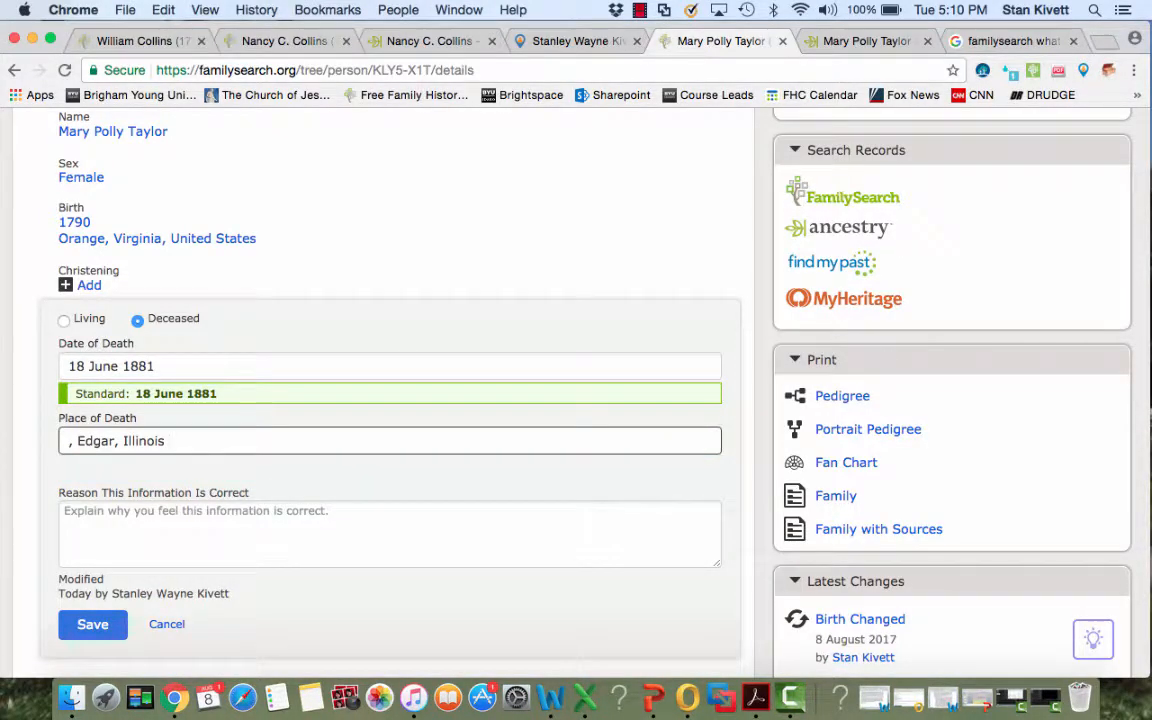
pyautogui.click(390, 441)
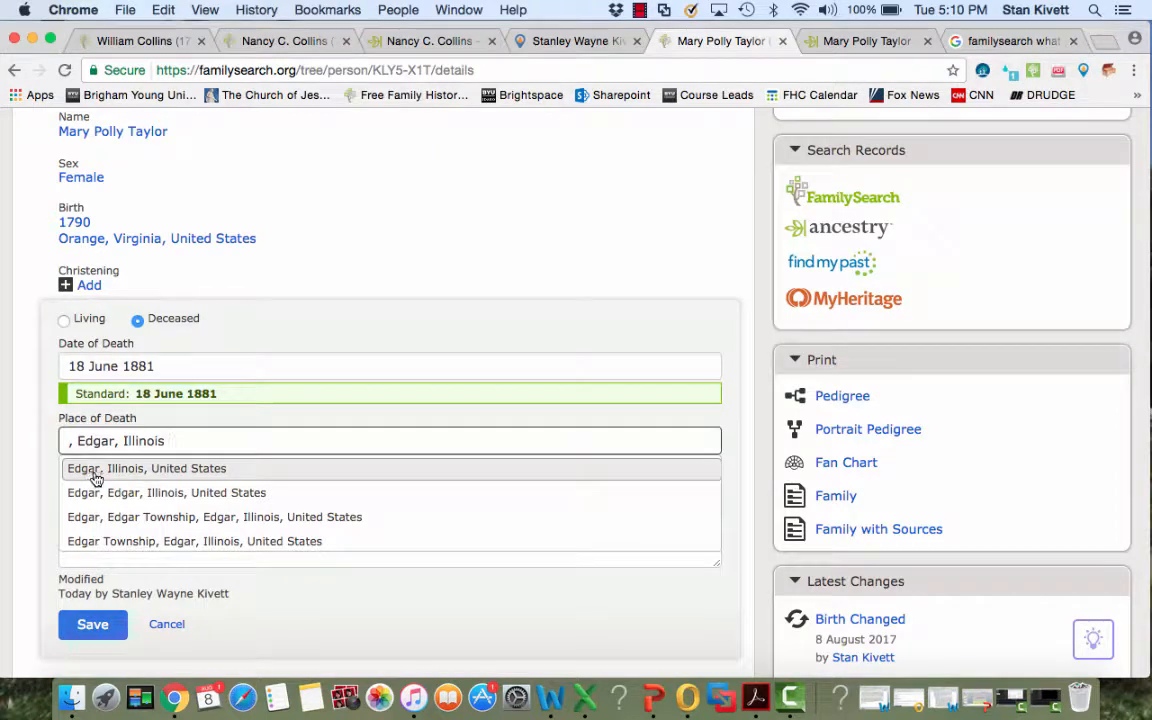
pyautogui.click(146, 468)
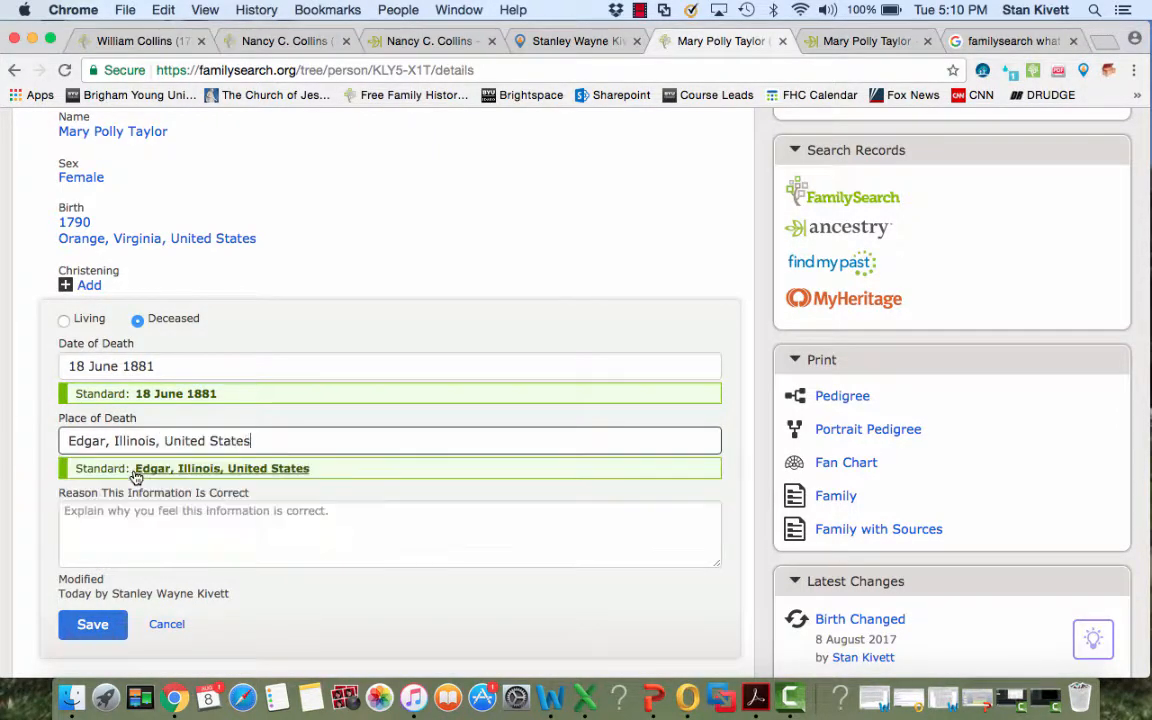
pyautogui.click(389, 533)
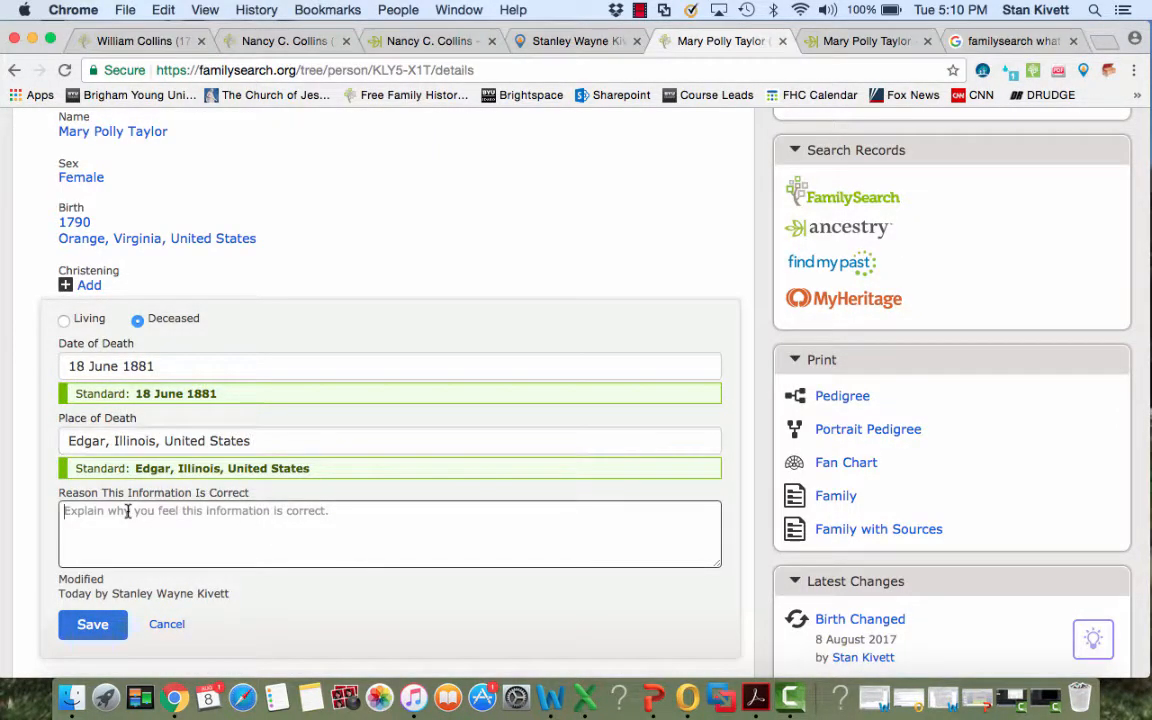
pyautogui.write('Standar')
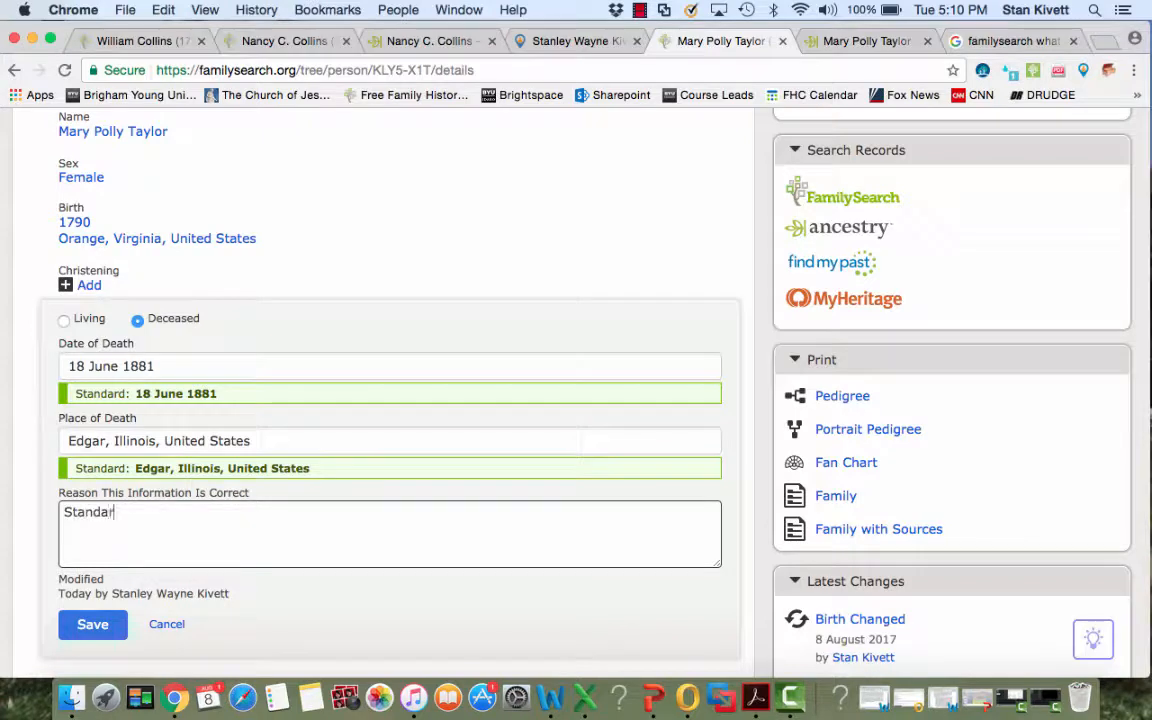
pyautogui.write('dized.')
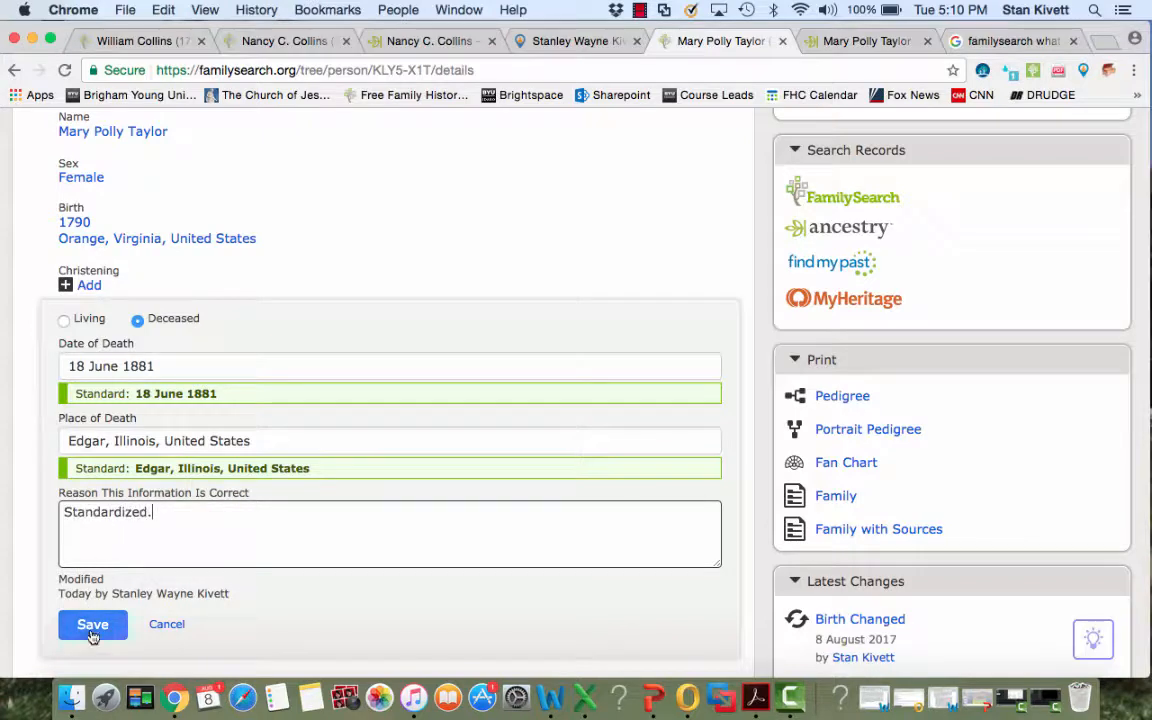
pyautogui.click(92, 624)
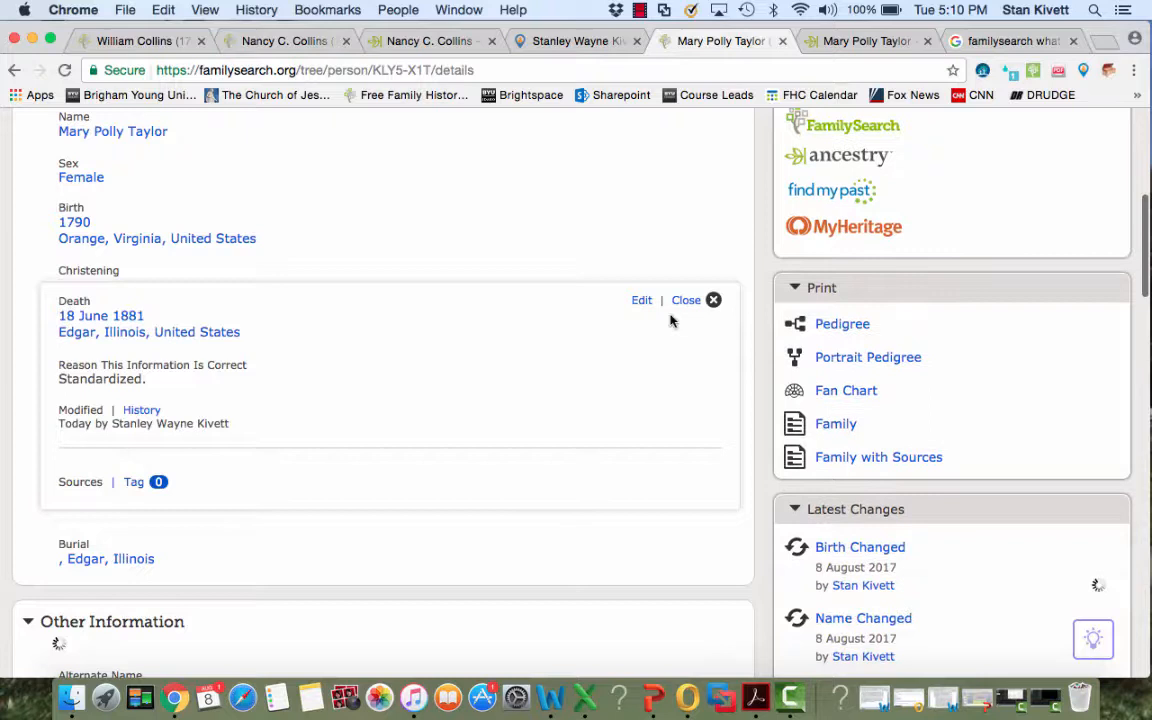
pyautogui.click(686, 299)
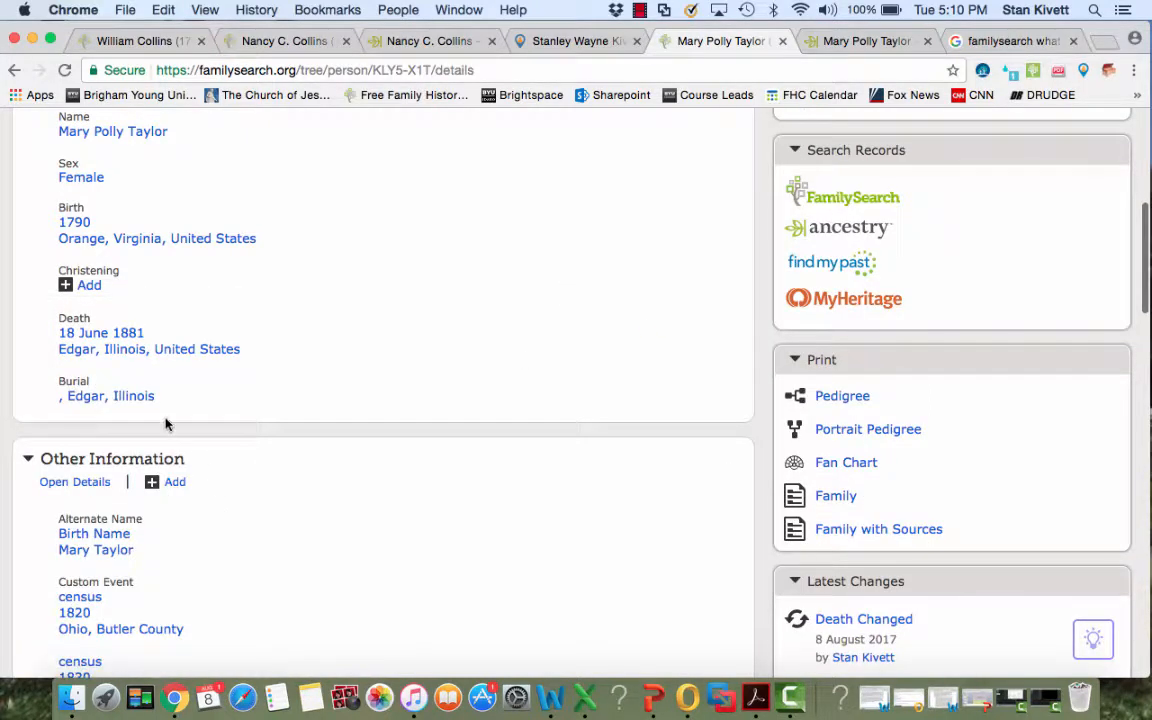
# Save burial as 1881 in Edgar, Illinois, United States with reason 'Standardized.'
pyautogui.click(106, 395)
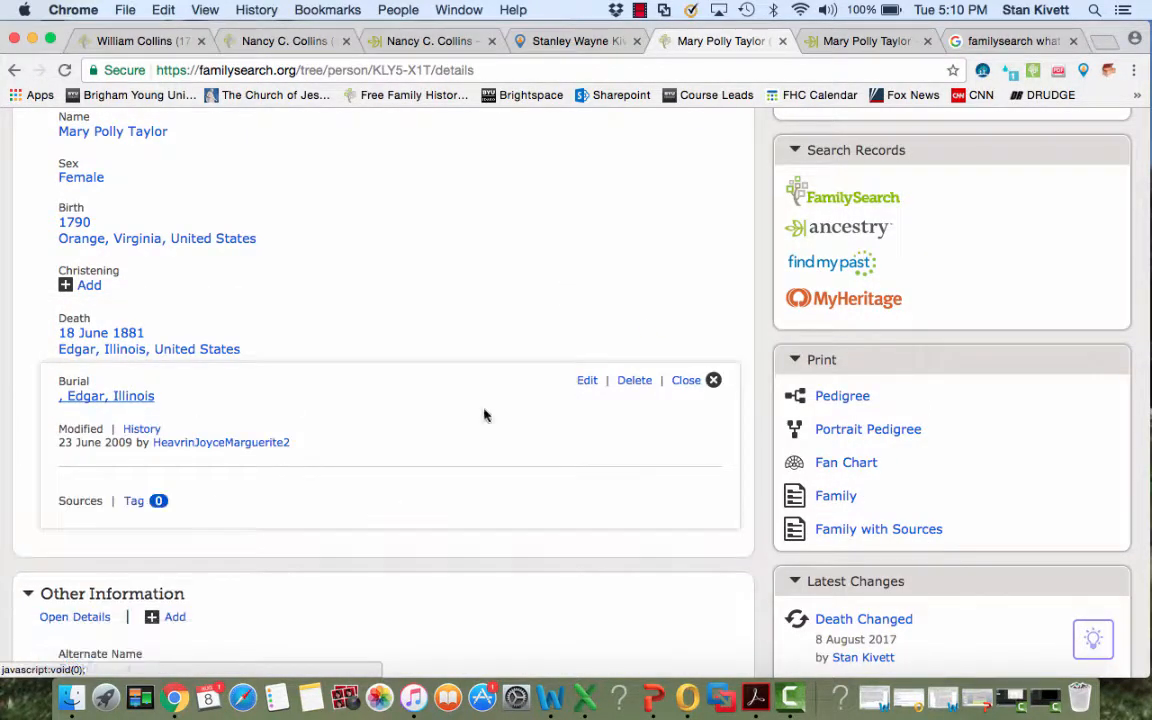
pyautogui.click(587, 380)
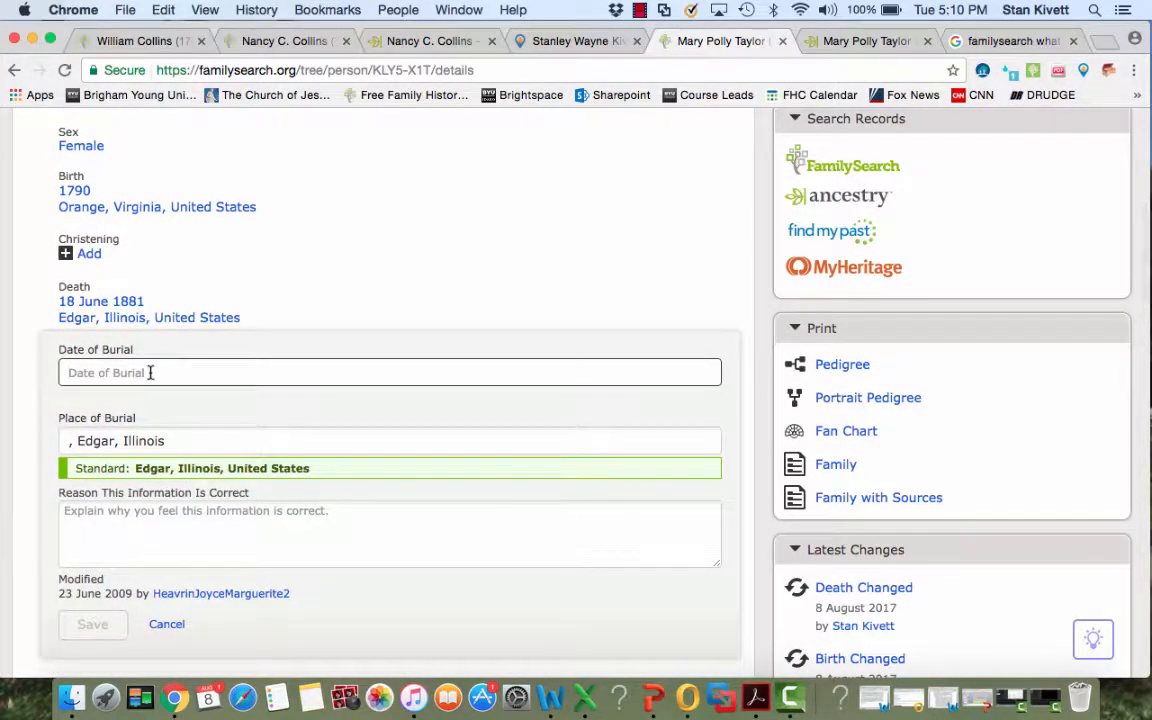
pyautogui.write('1881')
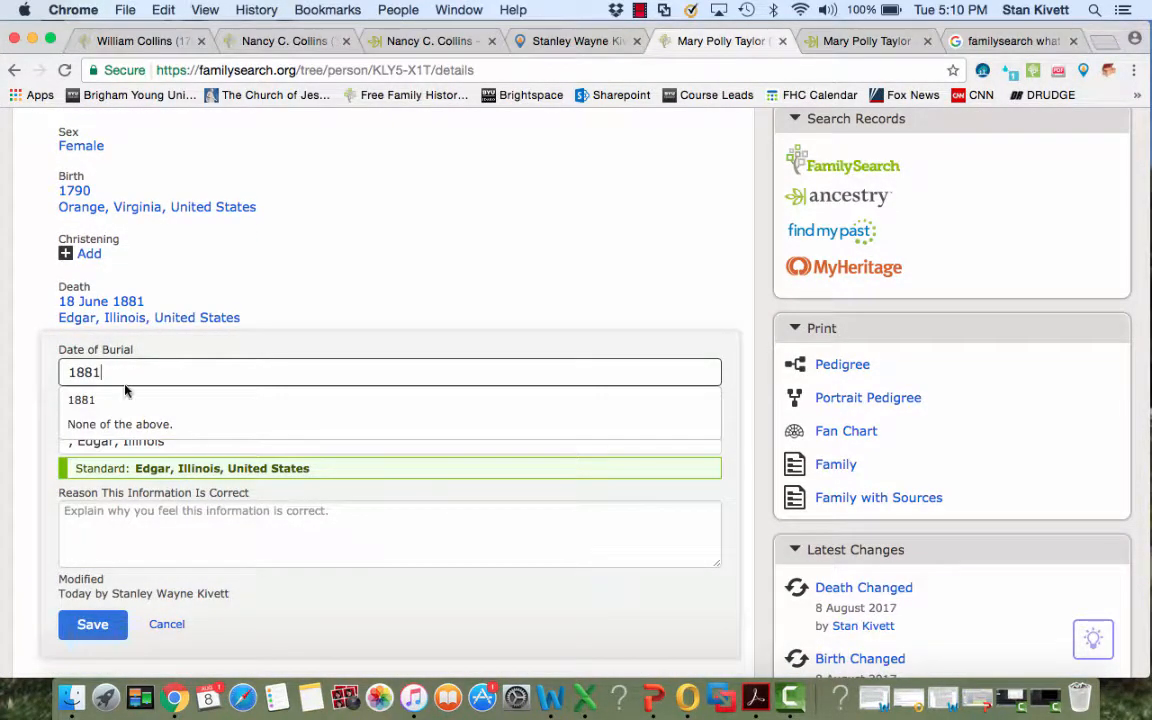
pyautogui.click(81, 399)
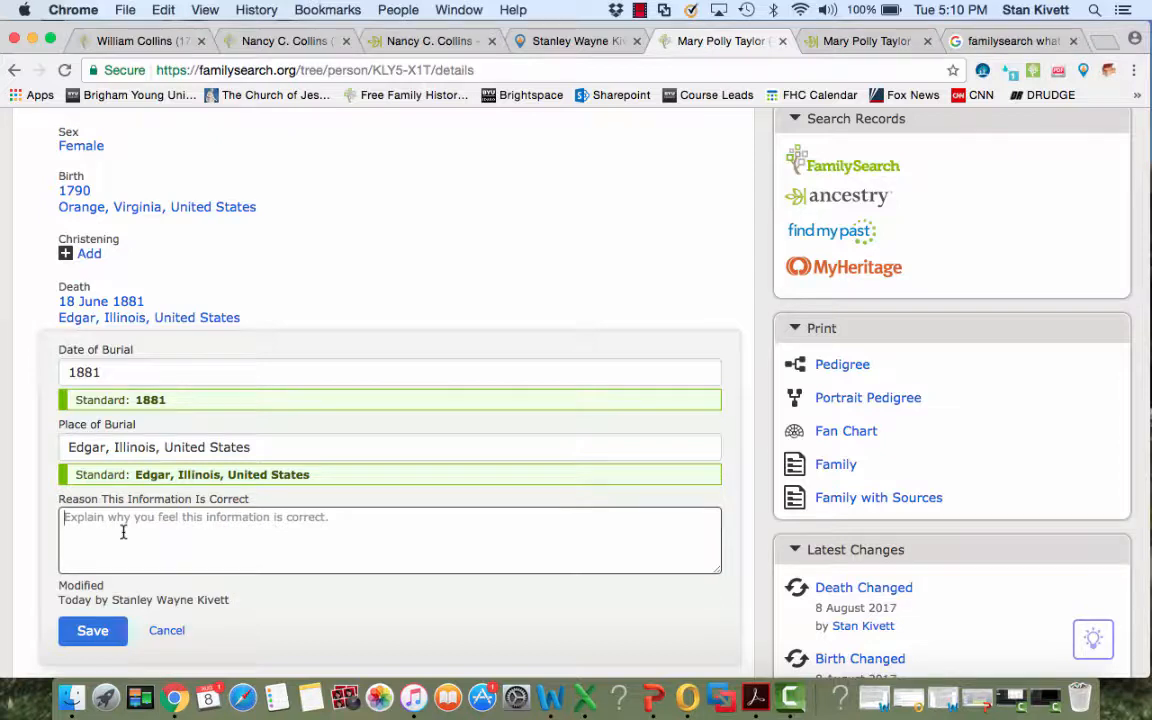
pyautogui.write('Standa')
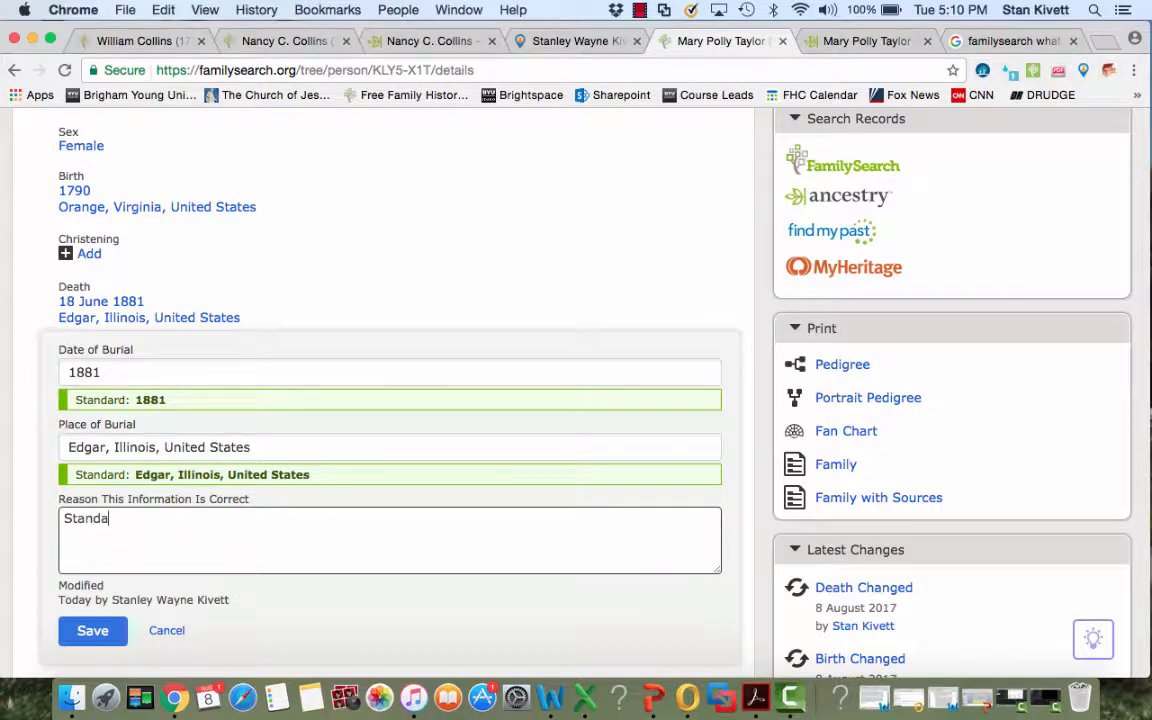
pyautogui.write('rdized.')
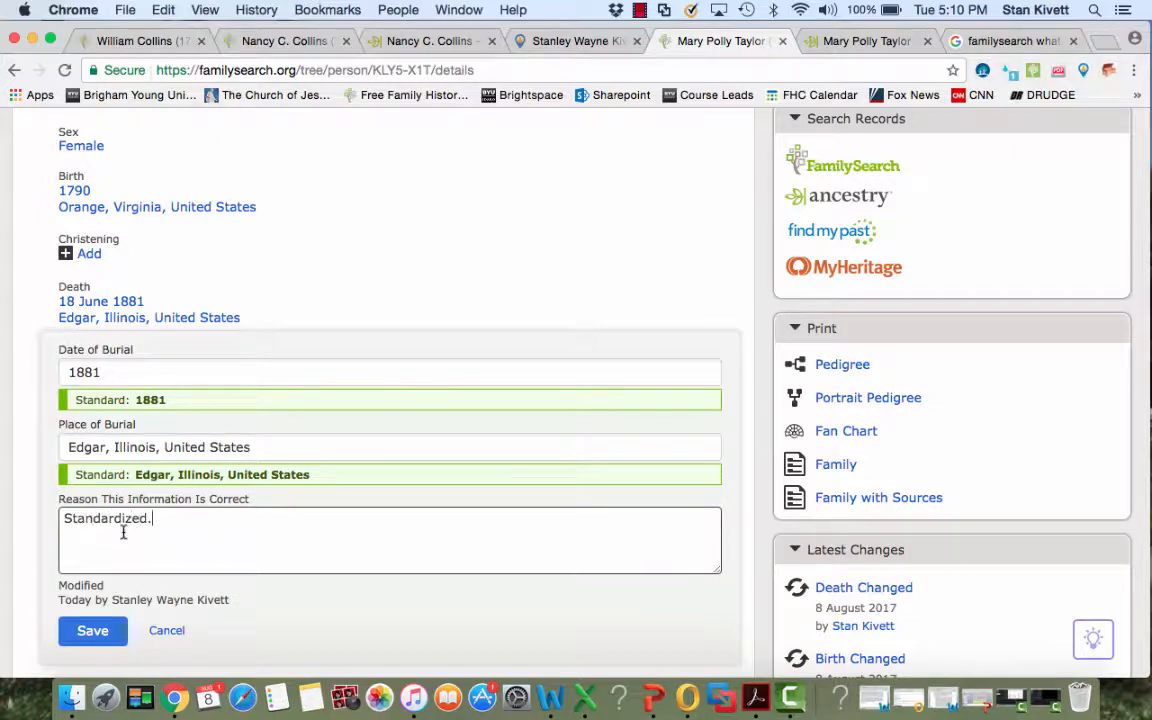
pyautogui.click(92, 630)
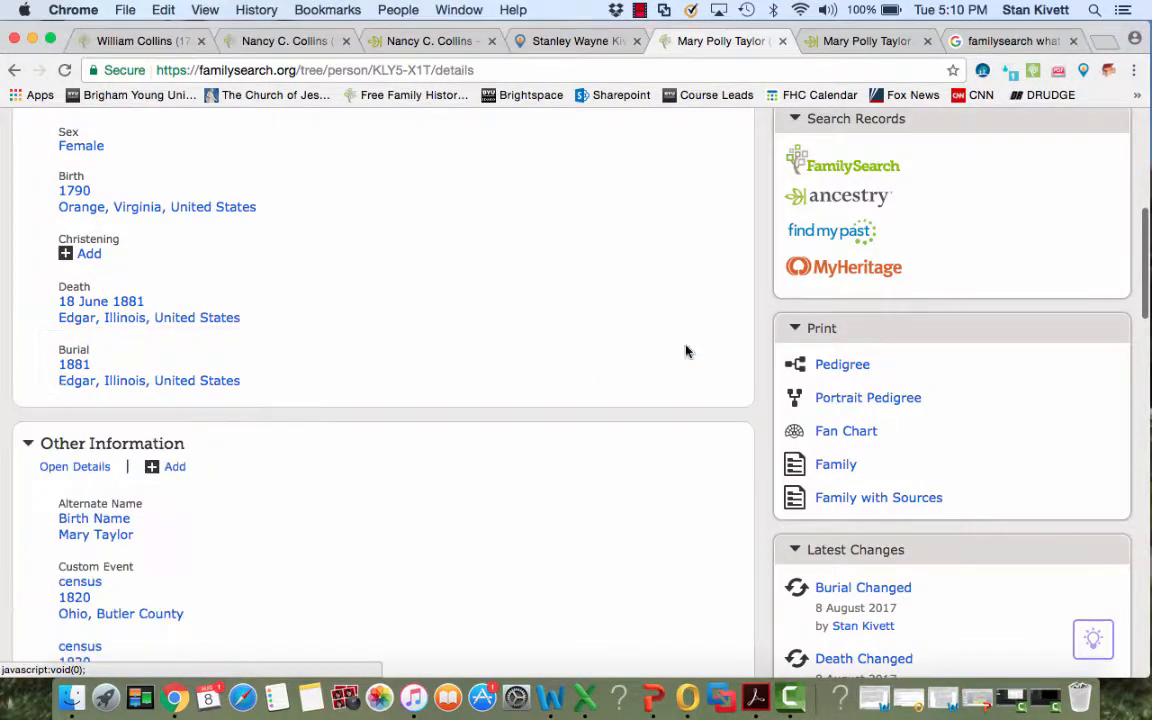
pyautogui.scroll(3)
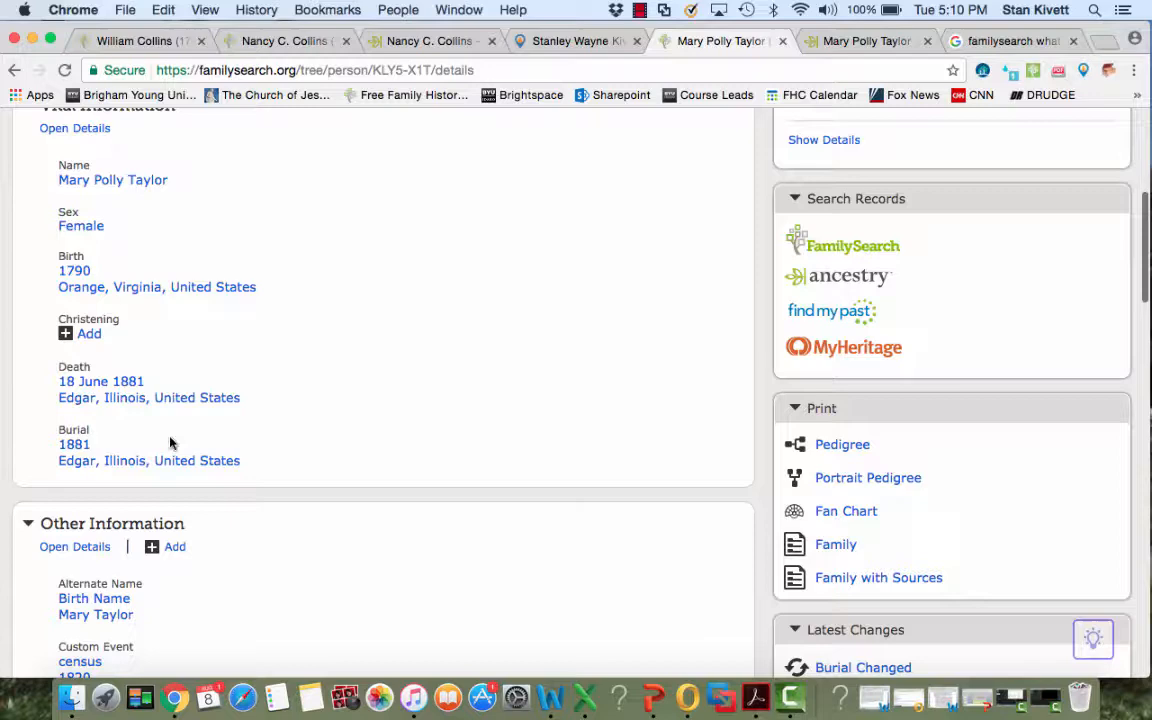
pyautogui.scroll(-3)
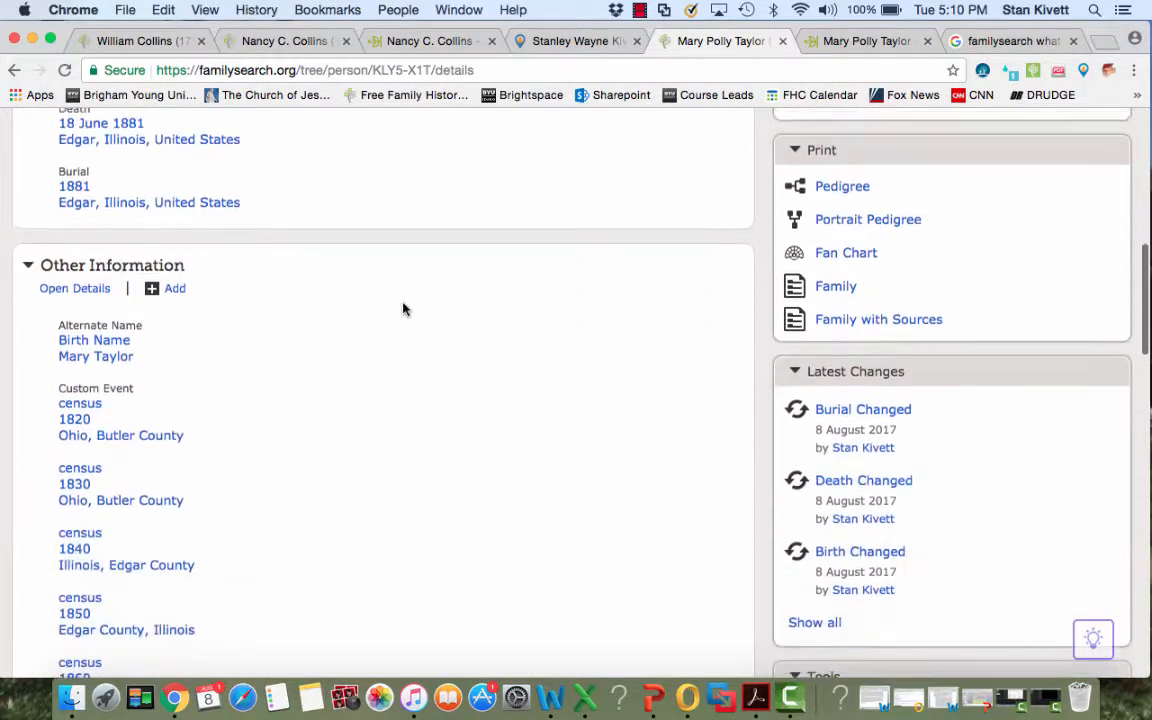
pyautogui.scroll(-3)
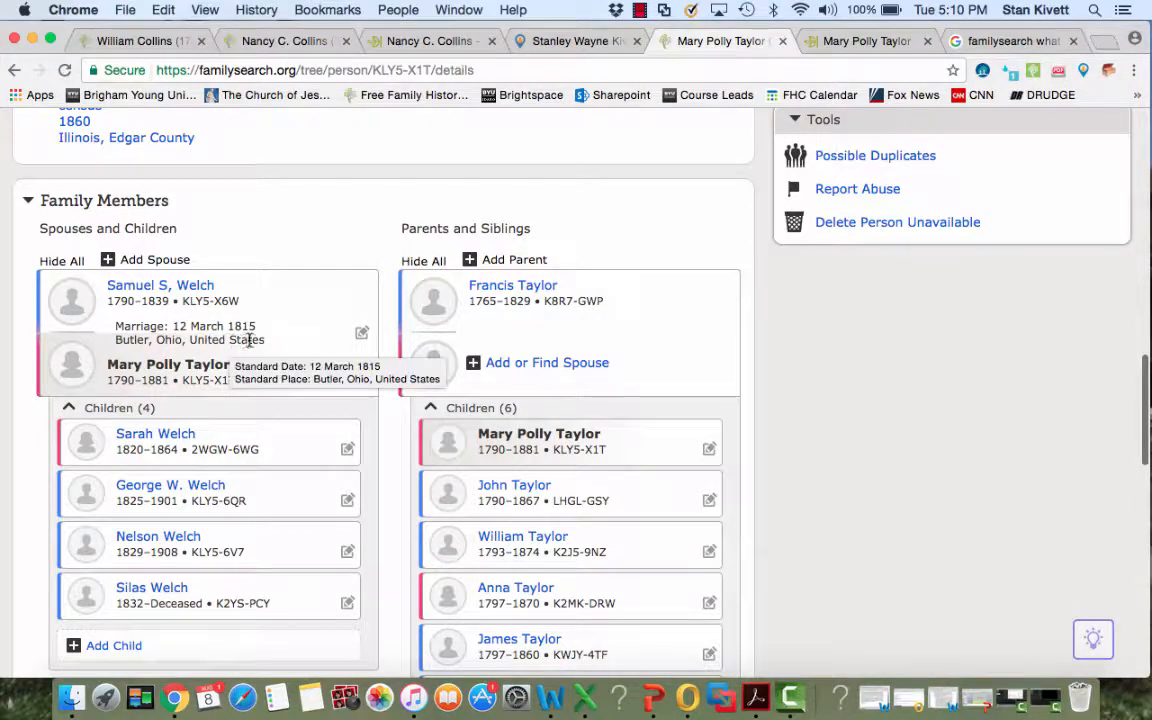
pyautogui.moveTo(362, 333)
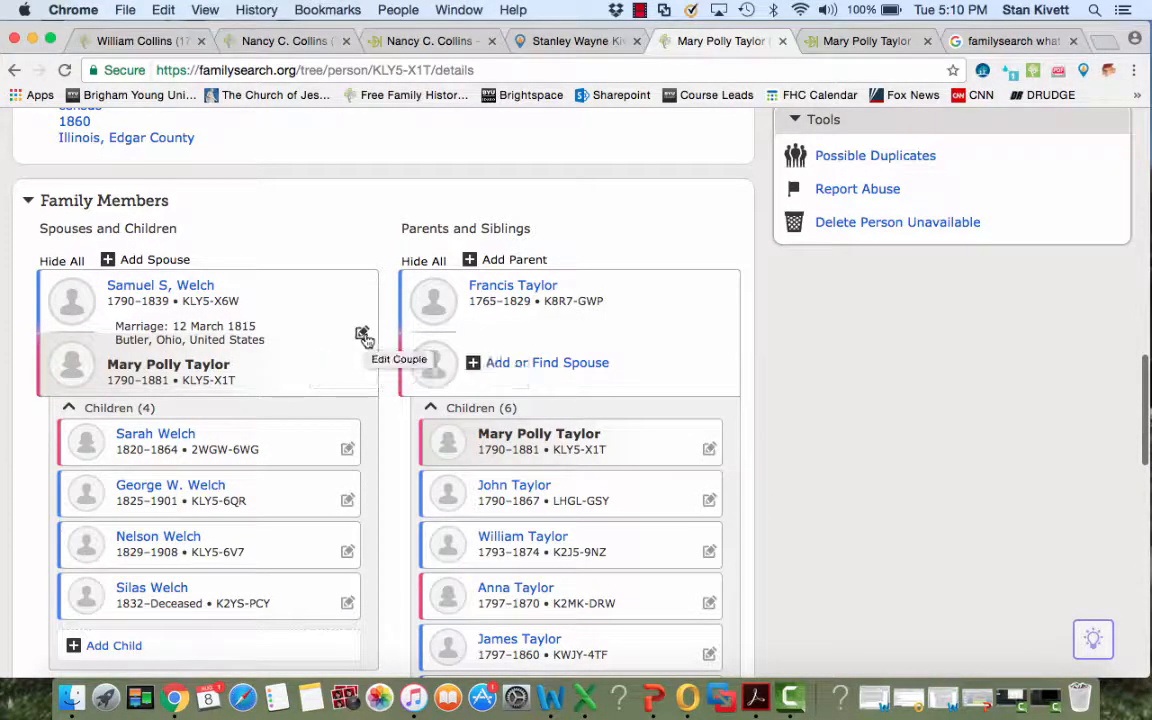
pyautogui.click(362, 333)
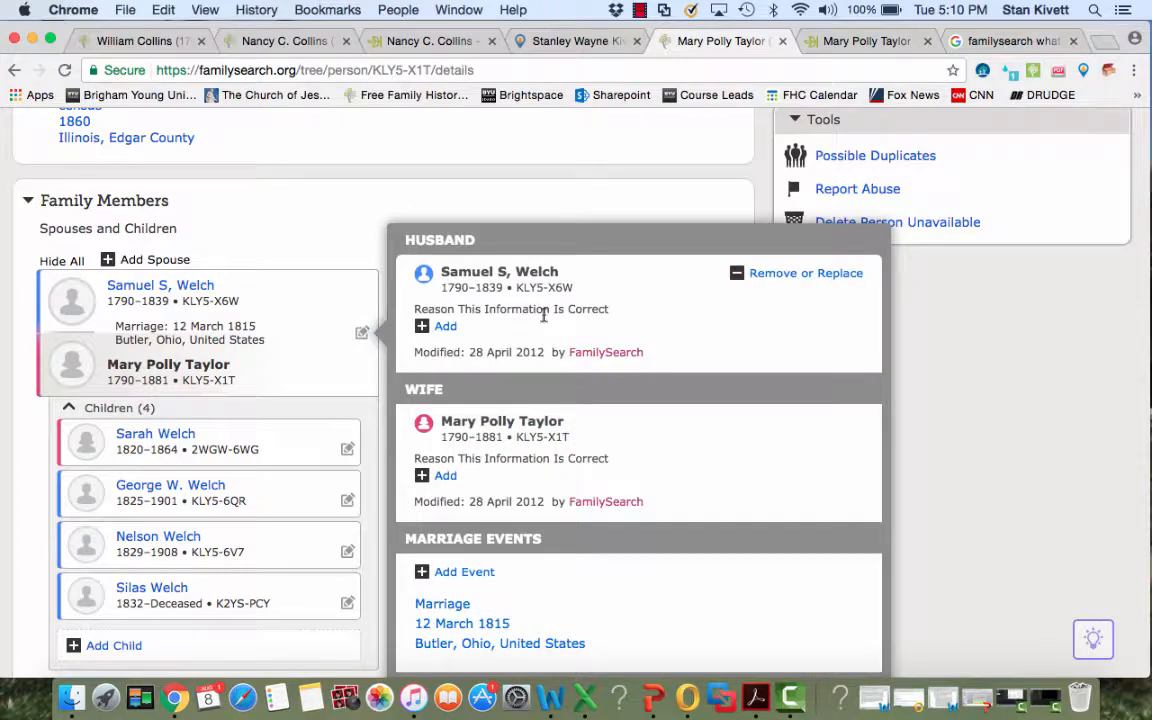
pyautogui.scroll(-3)
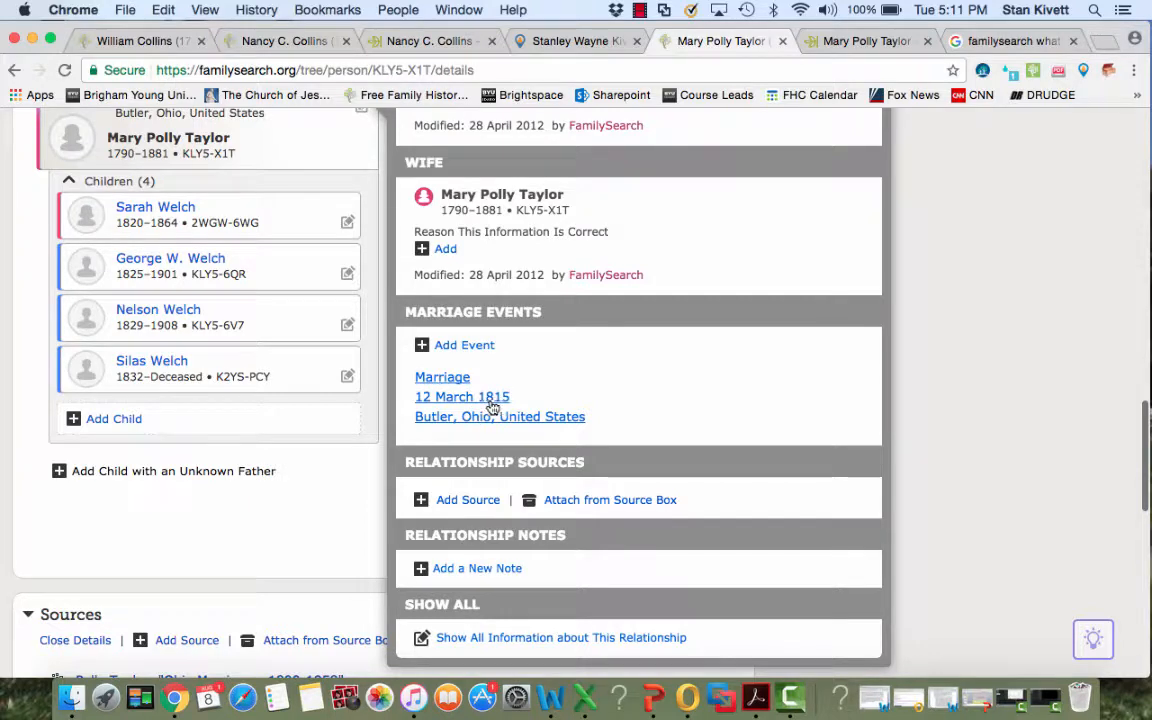
pyautogui.moveTo(500, 403)
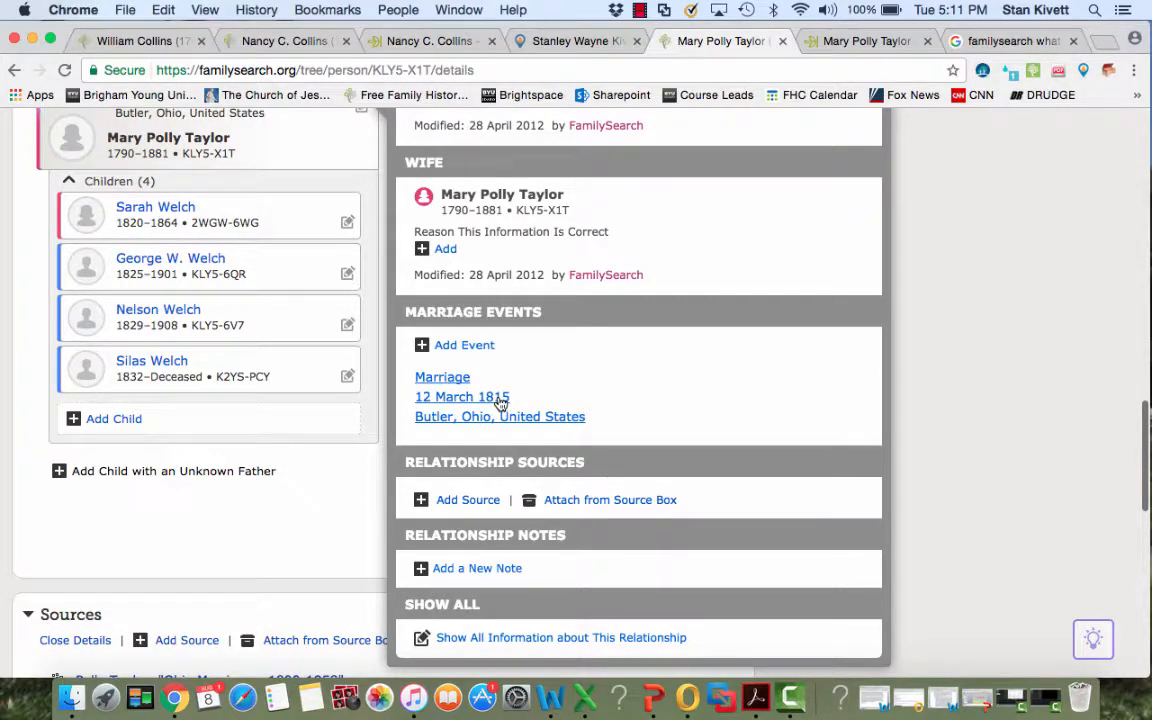
pyautogui.click(442, 396)
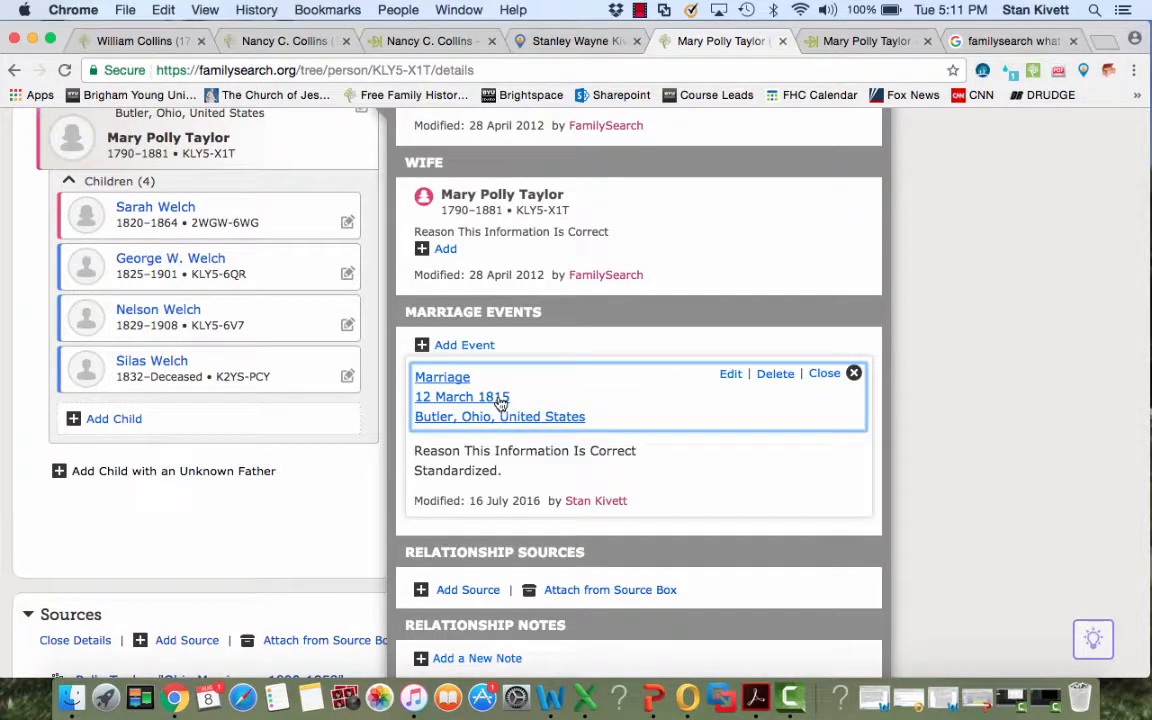
pyautogui.click(730, 373)
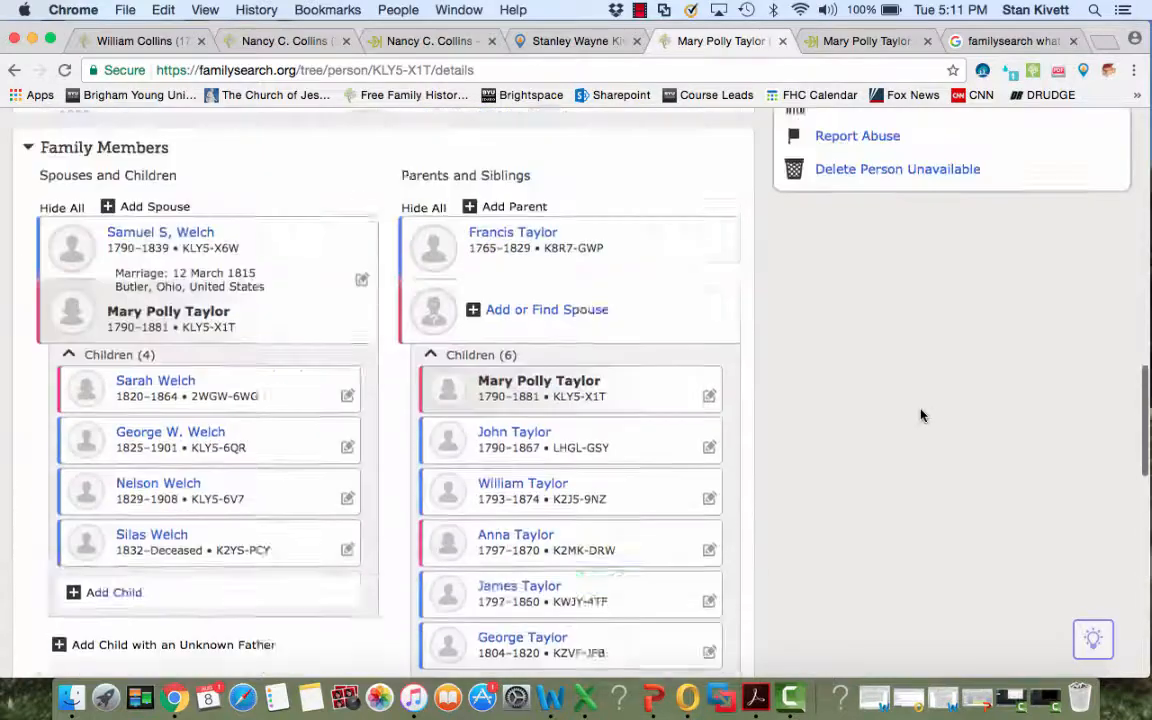
pyautogui.scroll(3)
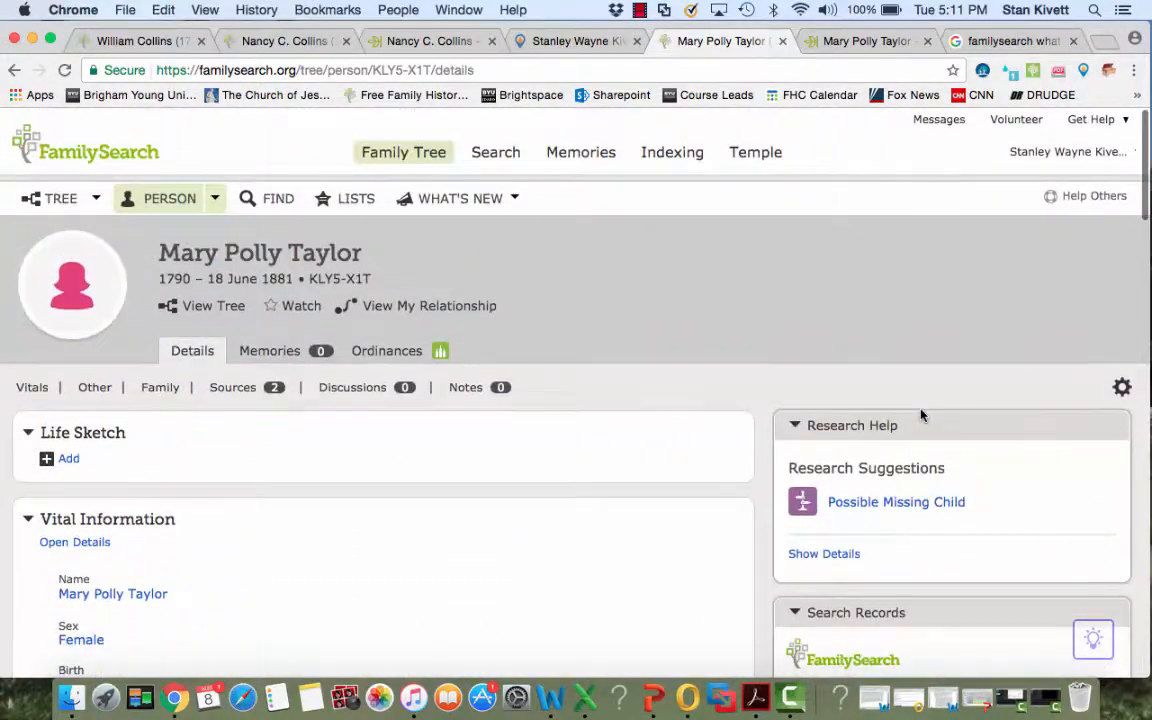